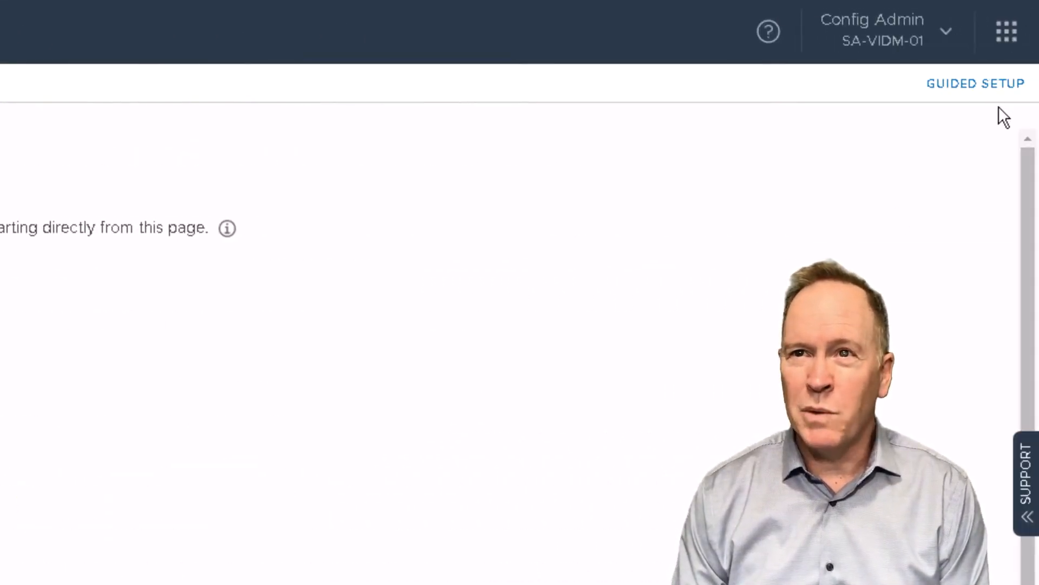
{"action": "mouse_move", "coordinate": [1006, 32]}
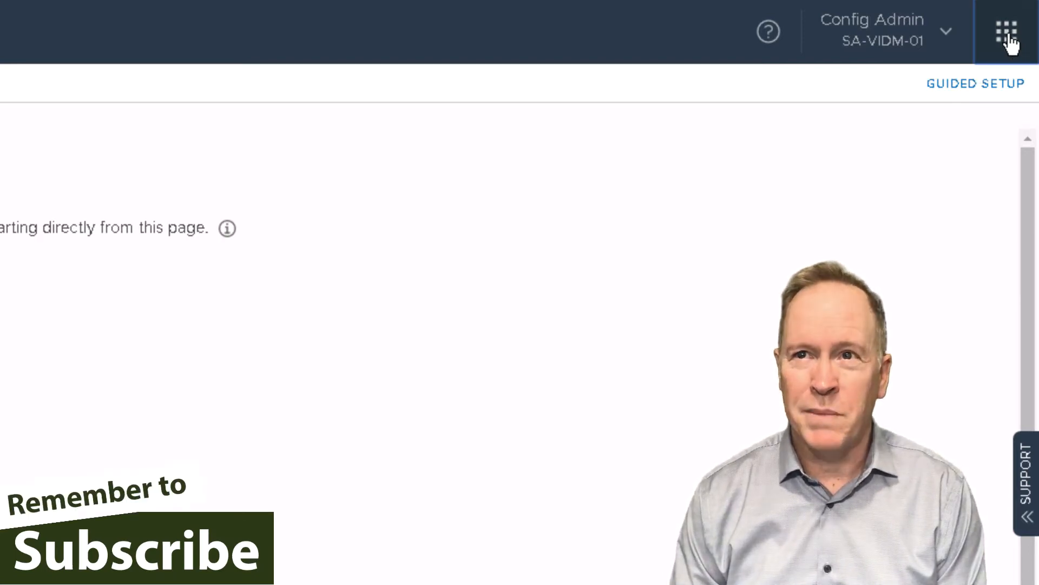
Step: Bring up the vRealize Automation services list from the top-right grid icon
{"action": "left_click", "coordinate": [1005, 32]}
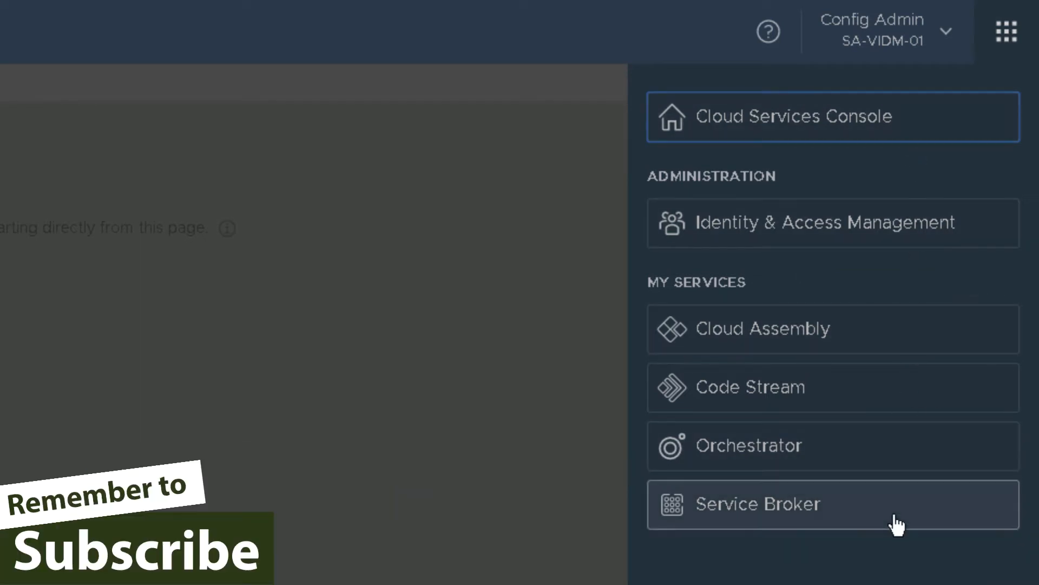
{"action": "mouse_move", "coordinate": [871, 360]}
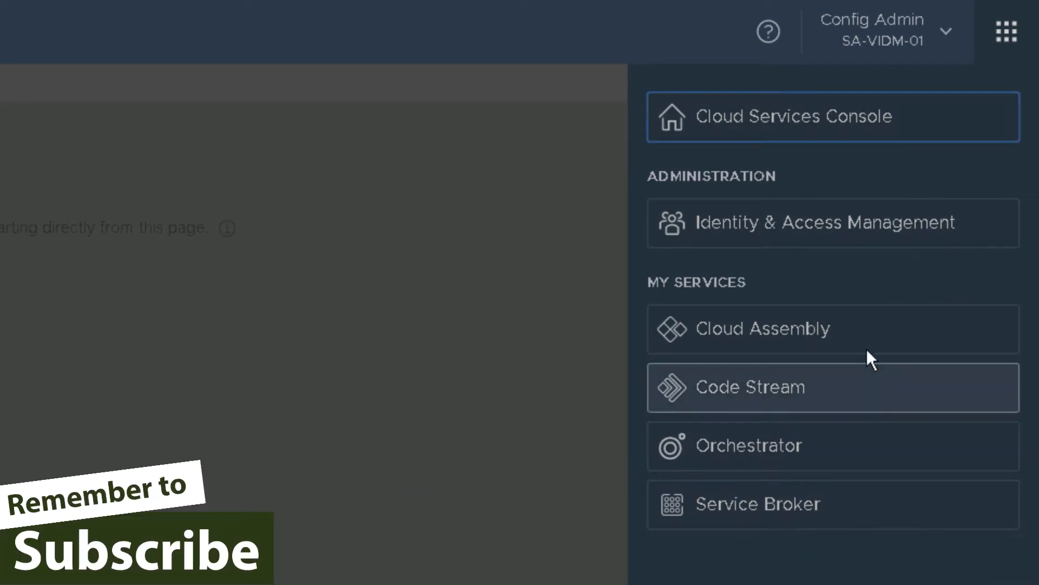
{"action": "mouse_move", "coordinate": [875, 503]}
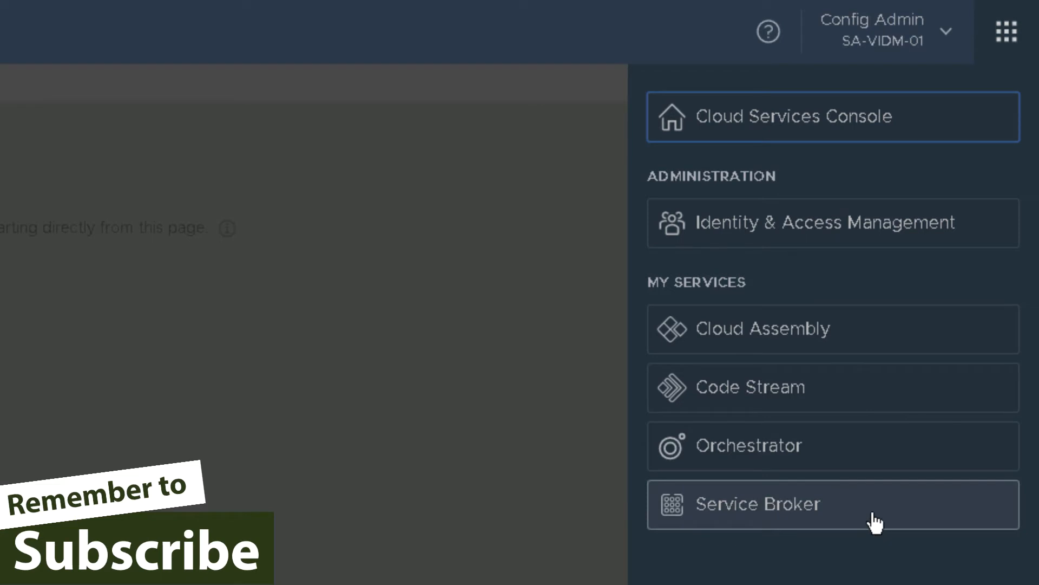
{"action": "mouse_move", "coordinate": [862, 457]}
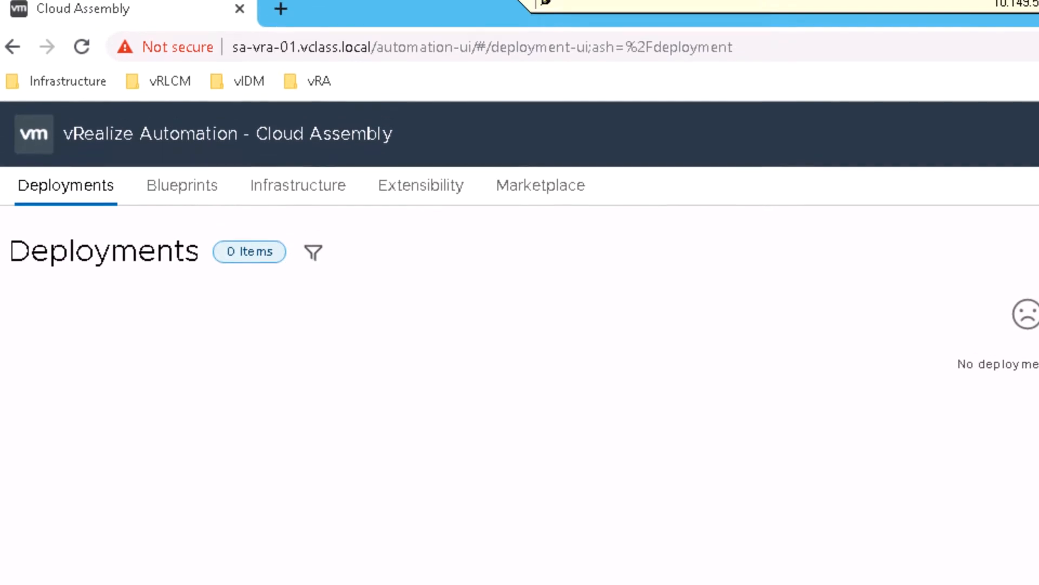
Step: Reach the SA-vRA-01 Cloud Services Console in a new tab via the vRA bookmark and login page
{"action": "left_click", "coordinate": [279, 9]}
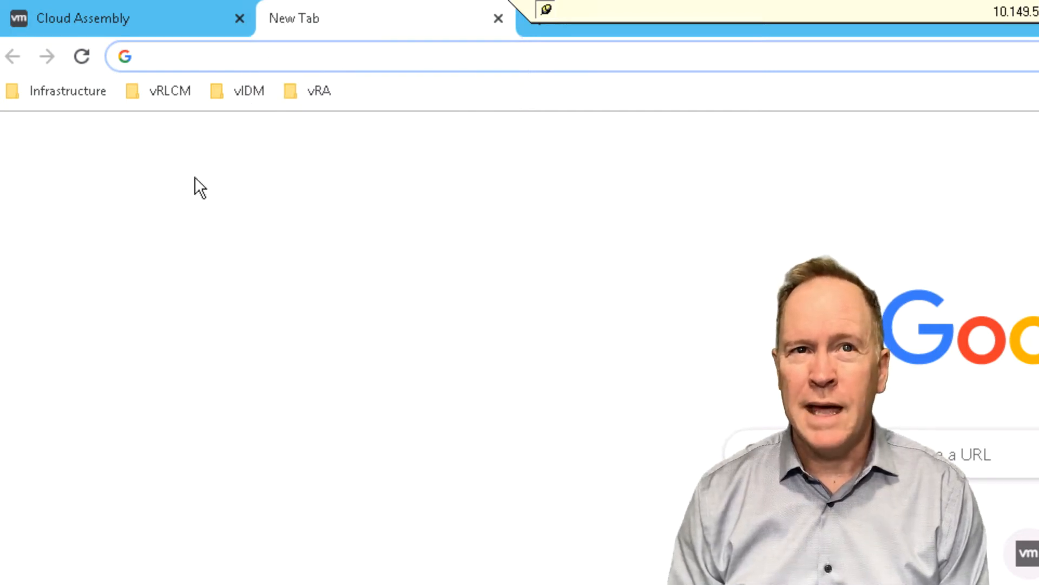
{"action": "left_click", "coordinate": [319, 91]}
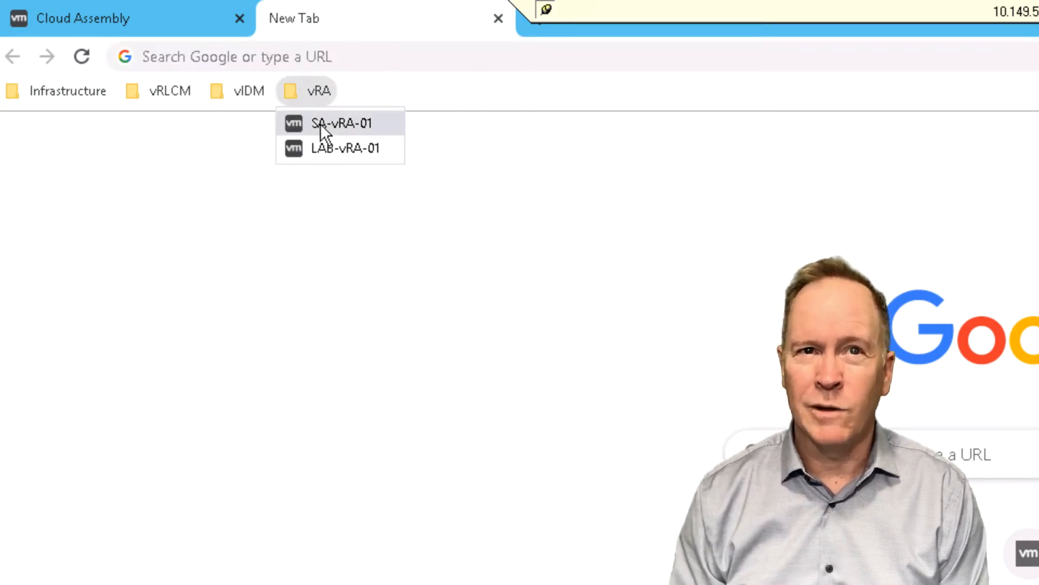
{"action": "left_click", "coordinate": [340, 123]}
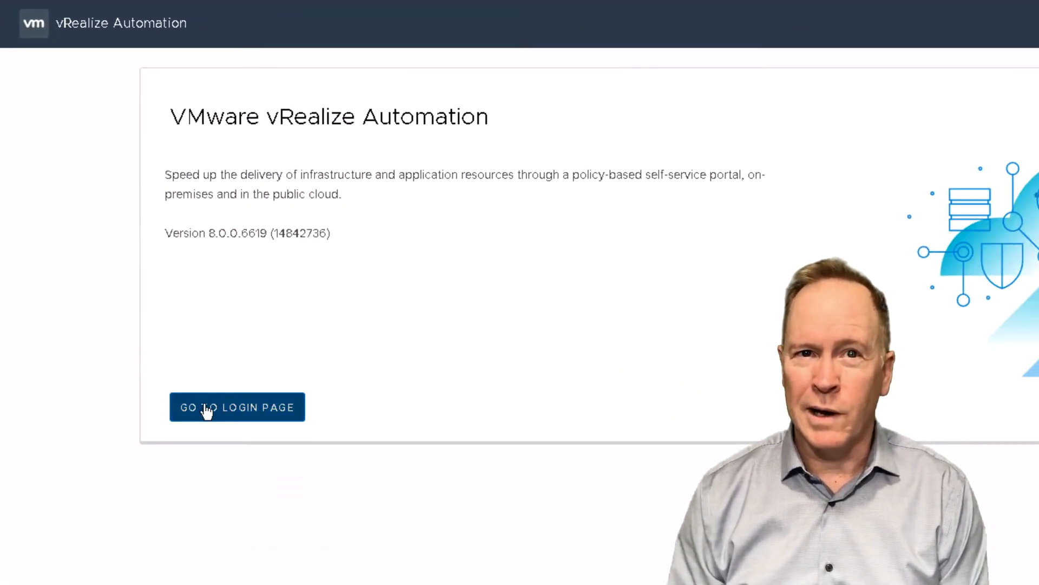
{"action": "left_click", "coordinate": [237, 406]}
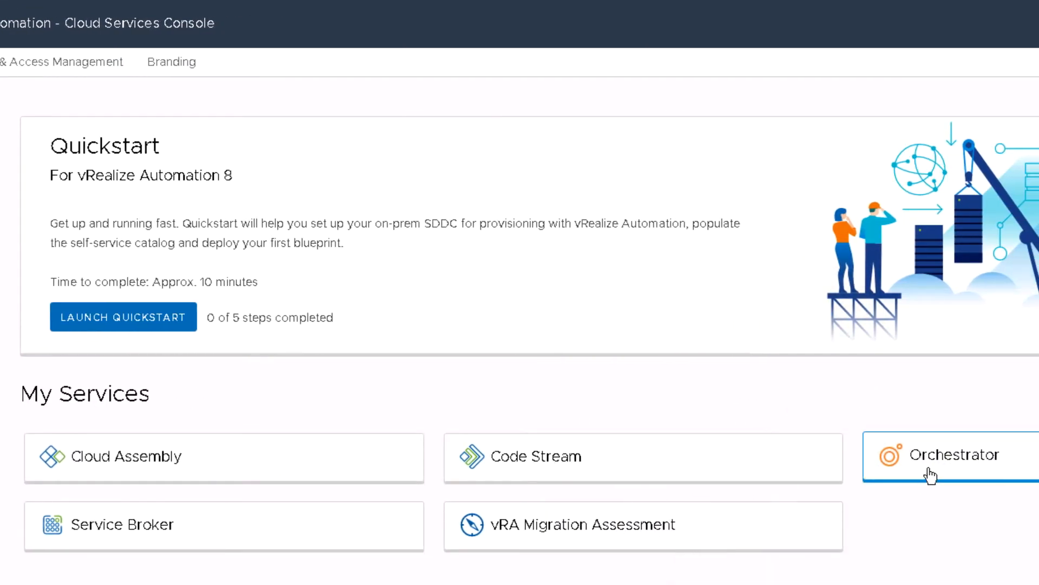
{"action": "mouse_move", "coordinate": [931, 474]}
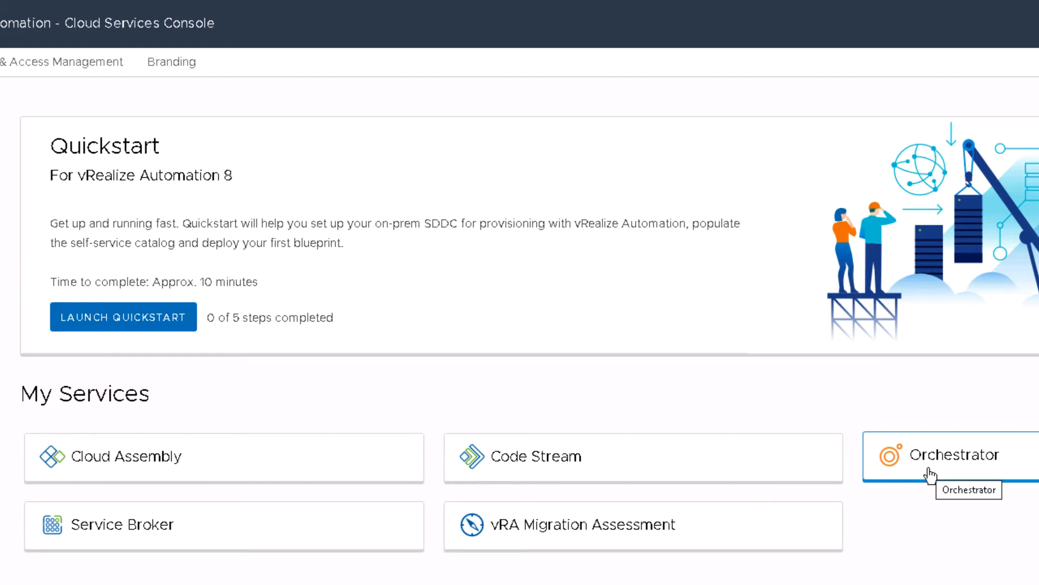
Step: Launch the Orchestrator service tile and look over its client dashboard beside Cloud Assembly
{"action": "left_click", "coordinate": [957, 456]}
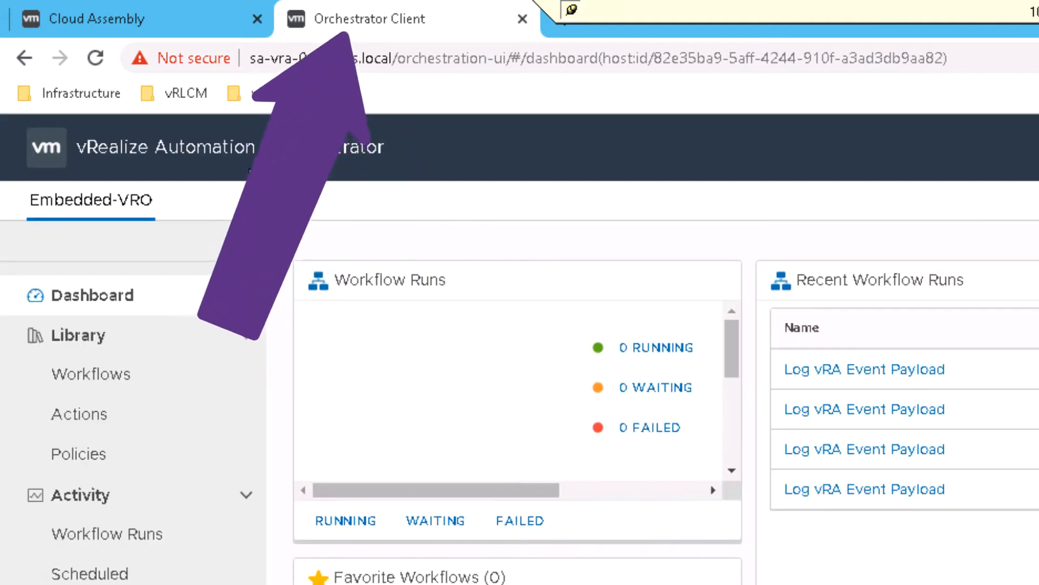
{"action": "left_click", "coordinate": [99, 19]}
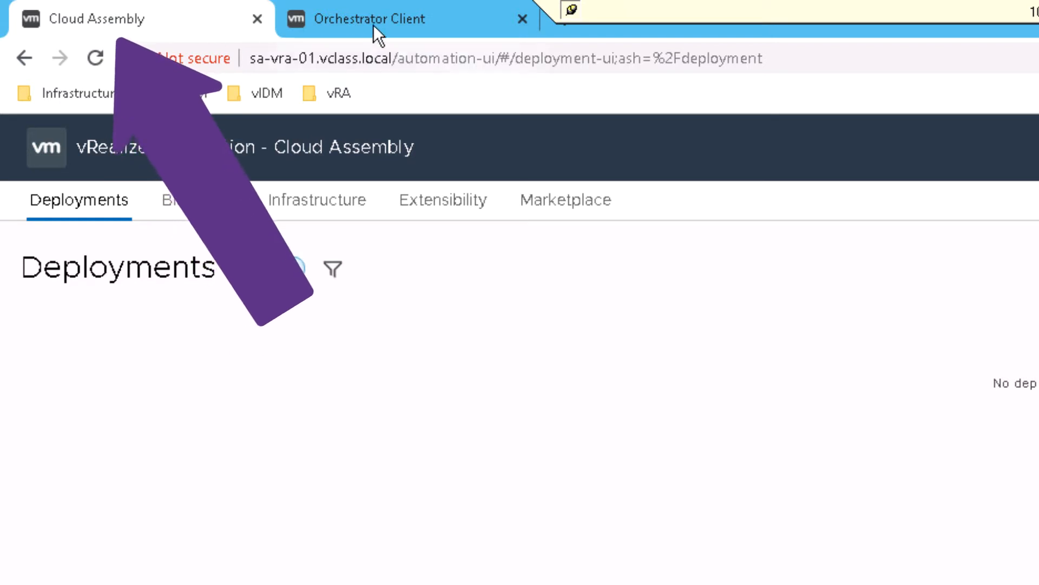
{"action": "left_click", "coordinate": [371, 18]}
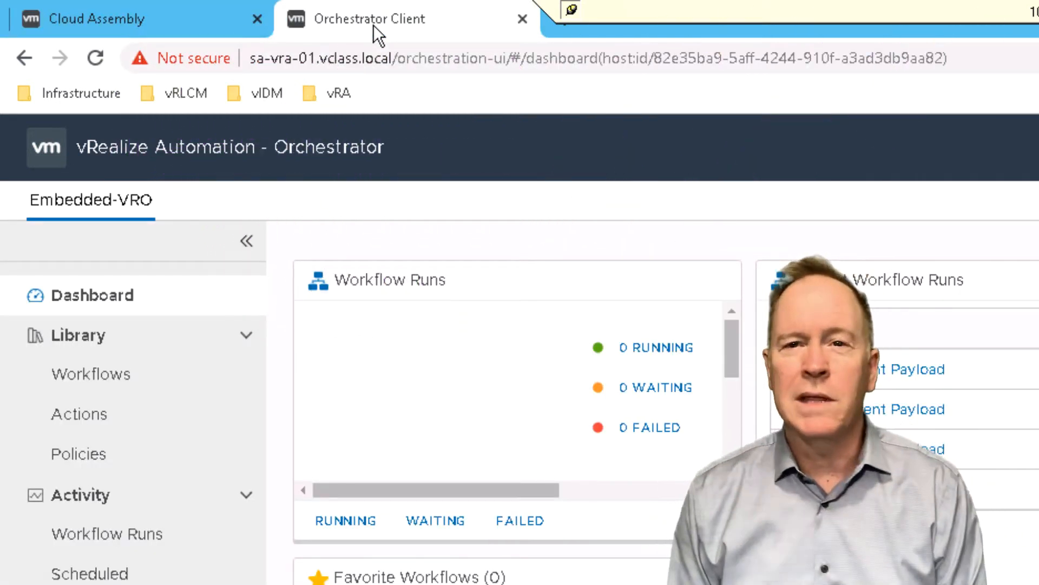
{"action": "scroll", "scroll_direction": "down", "scroll_amount": 3}
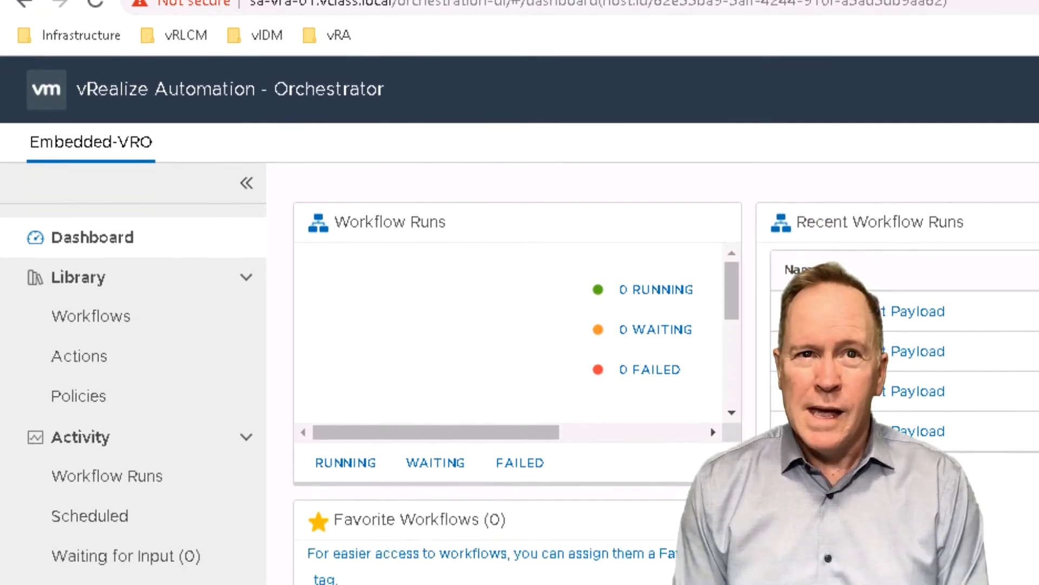
{"action": "scroll", "scroll_direction": "up", "scroll_amount": 3}
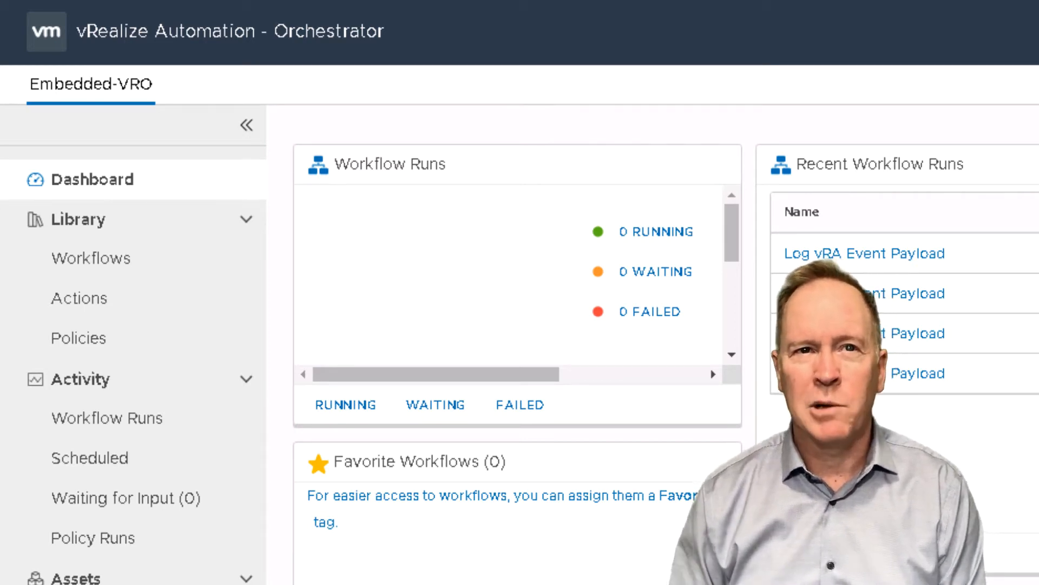
{"action": "mouse_move", "coordinate": [278, 100]}
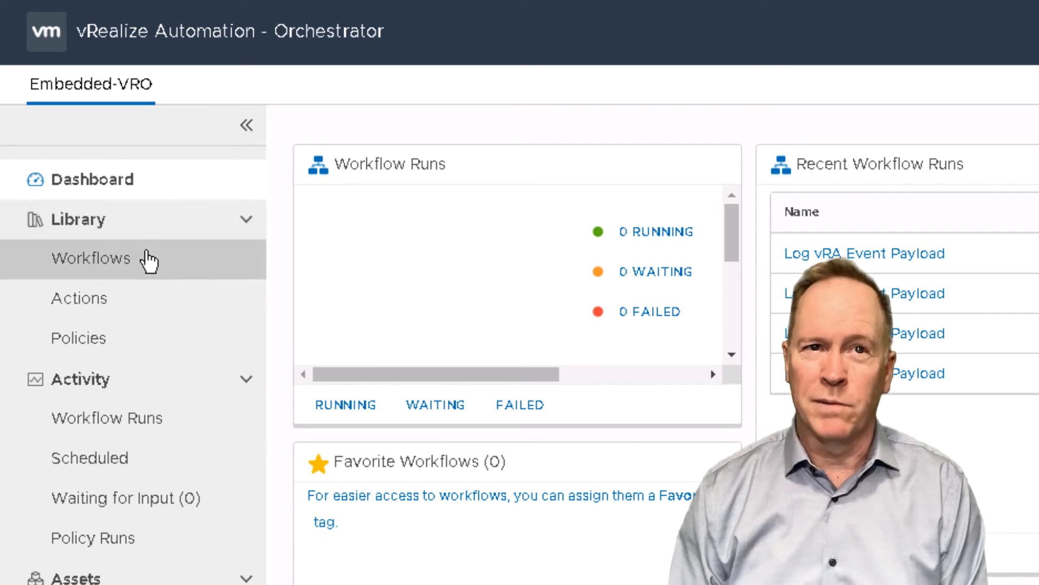
{"action": "mouse_move", "coordinate": [115, 262]}
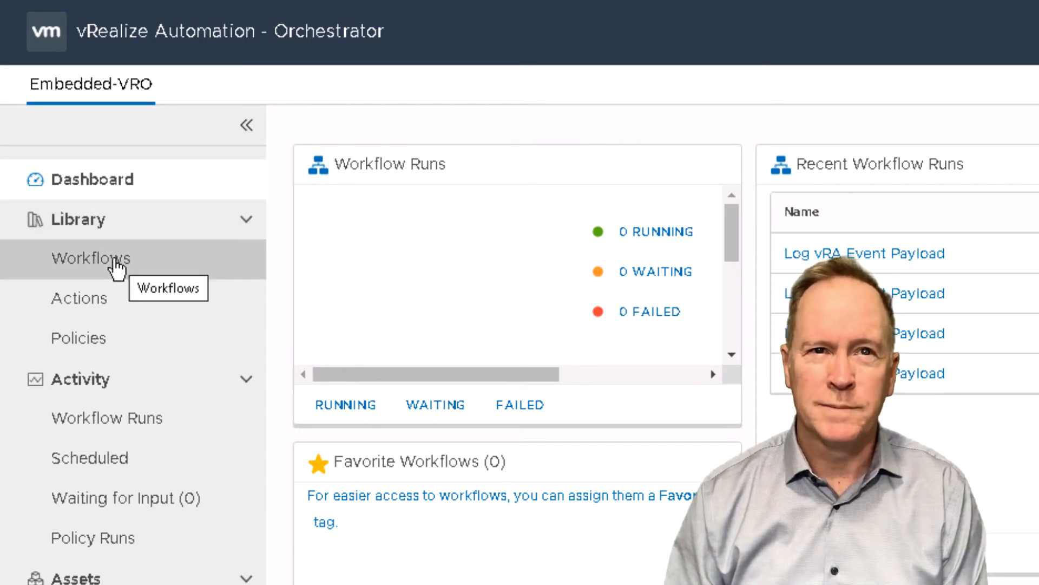
Step: Filter the workflow library by the vvork tag, leaving only Log vRA Event Payload
{"action": "left_click", "coordinate": [91, 258]}
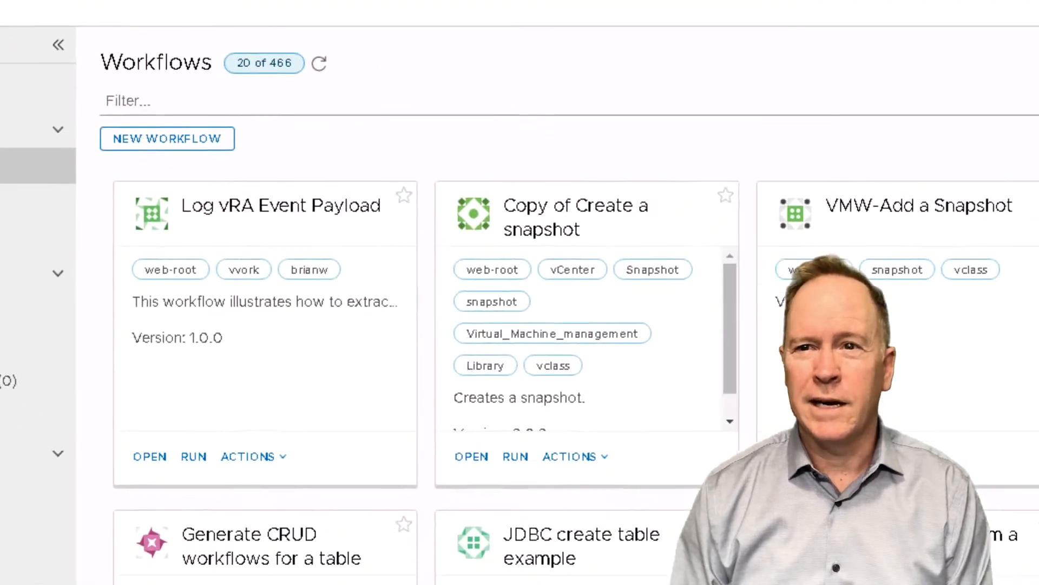
{"action": "left_click", "coordinate": [57, 43]}
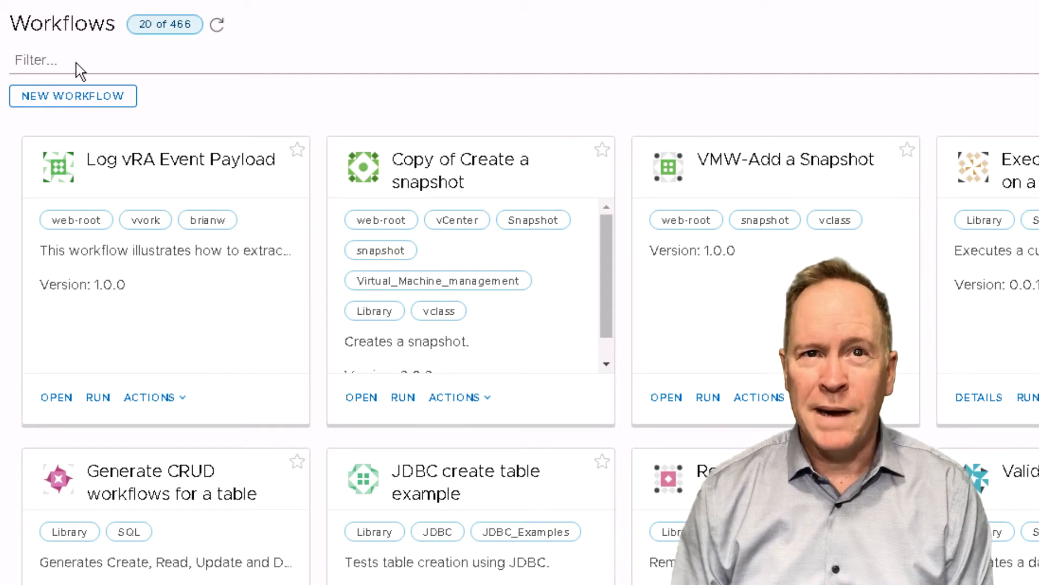
{"action": "type", "text": "v"}
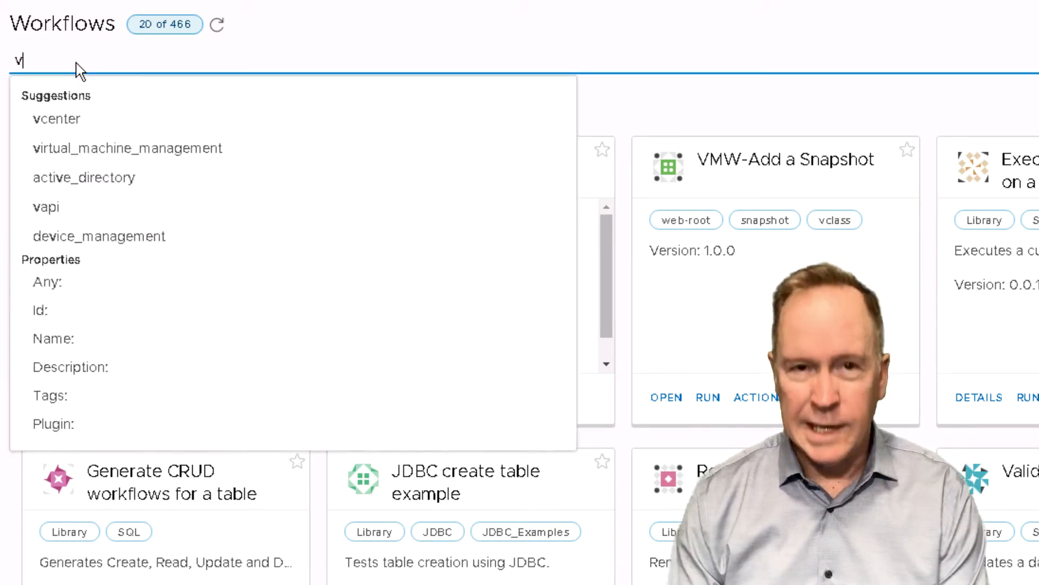
{"action": "type", "text": "vork"}
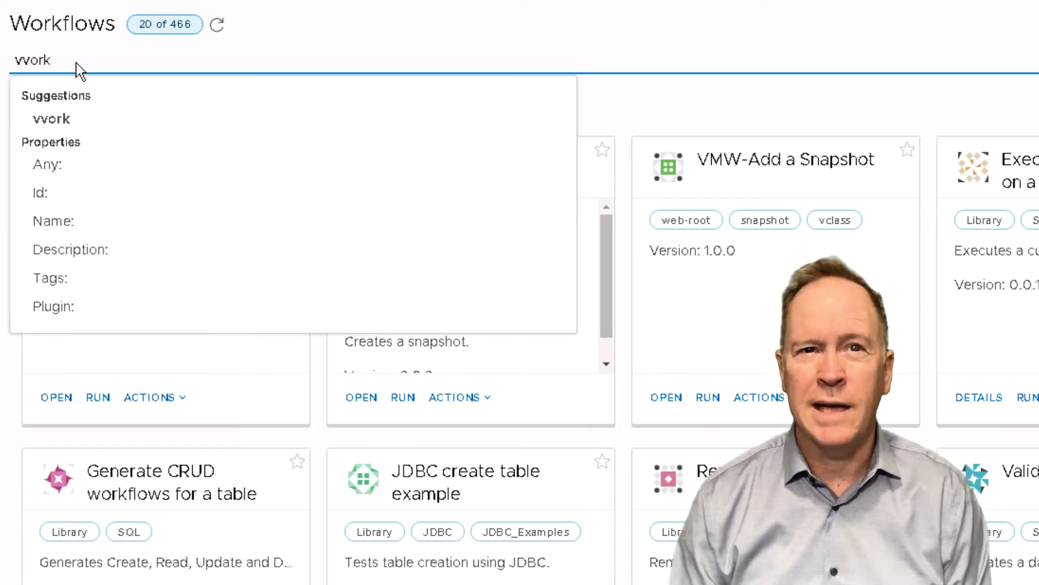
{"action": "left_click", "coordinate": [49, 278]}
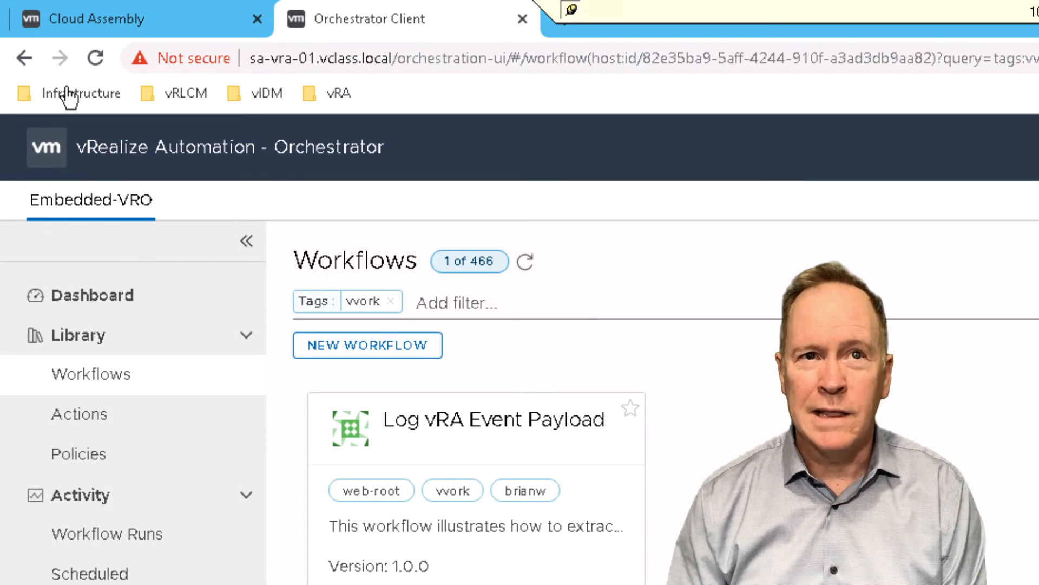
Step: Check Cloud Assembly's extensibility events list, which shows no events
{"action": "left_click", "coordinate": [100, 18]}
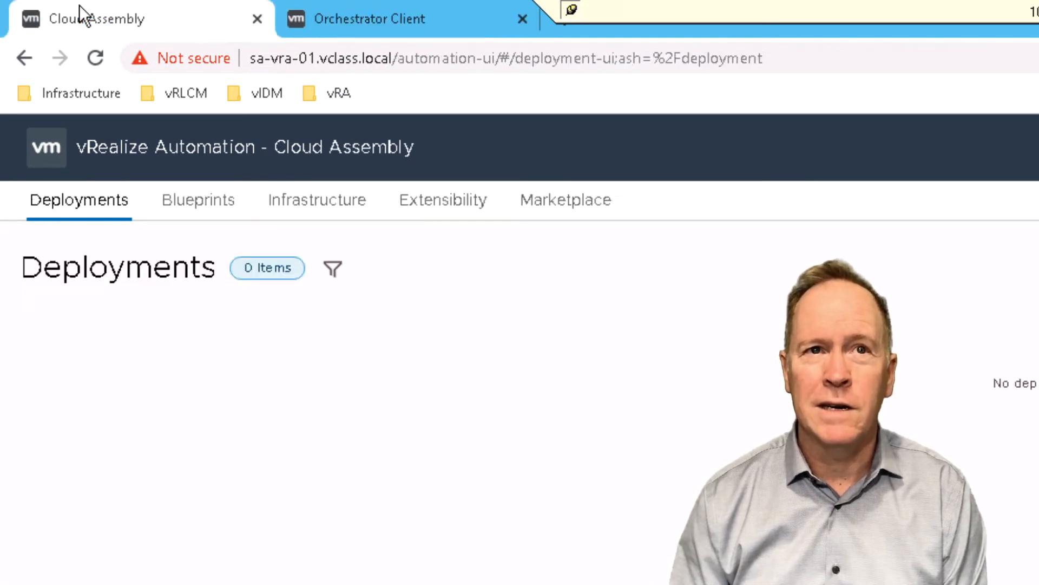
{"action": "mouse_move", "coordinate": [317, 199]}
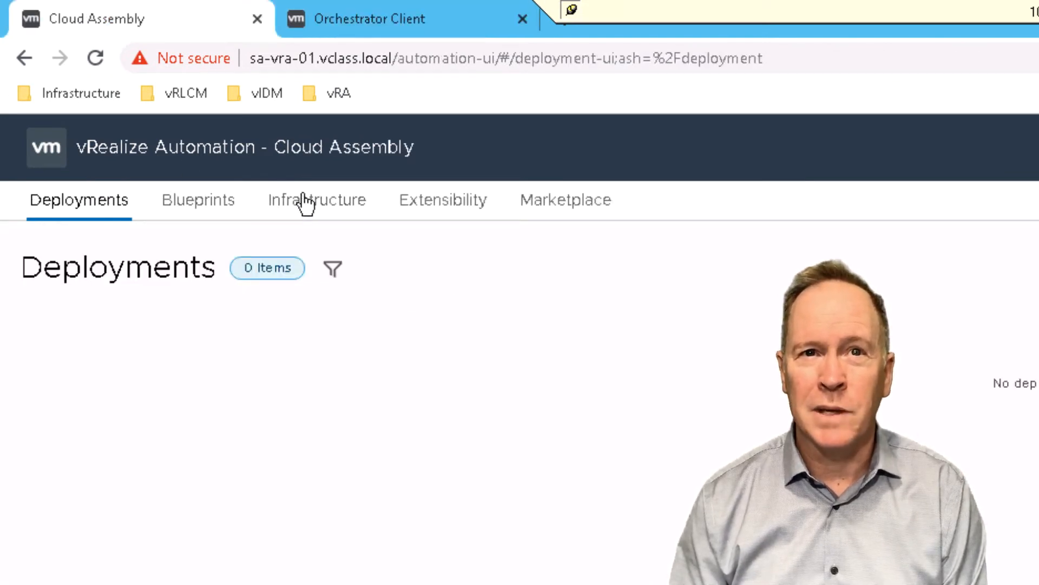
{"action": "left_click", "coordinate": [442, 199]}
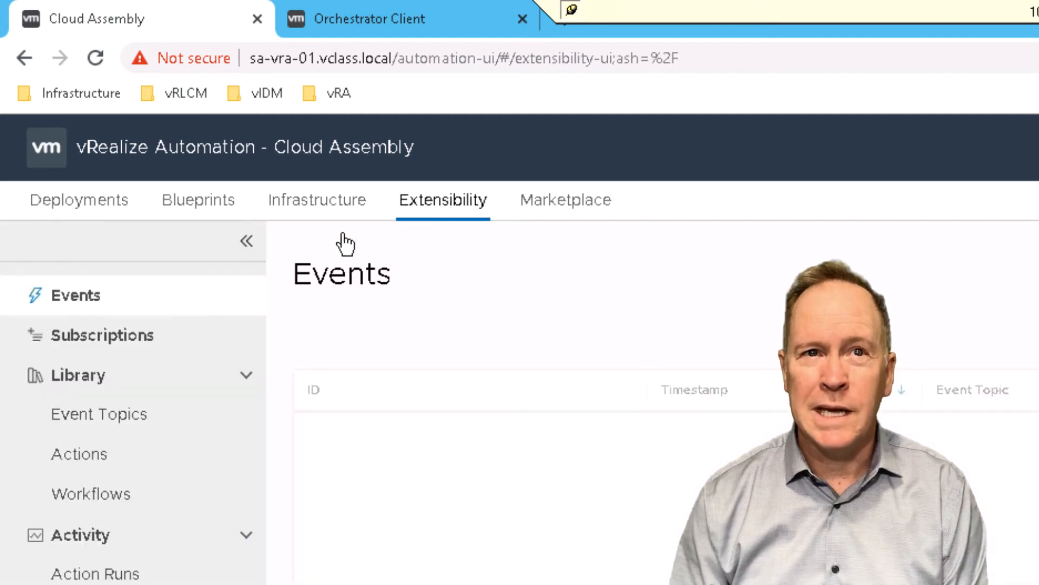
{"action": "left_click", "coordinate": [98, 413]}
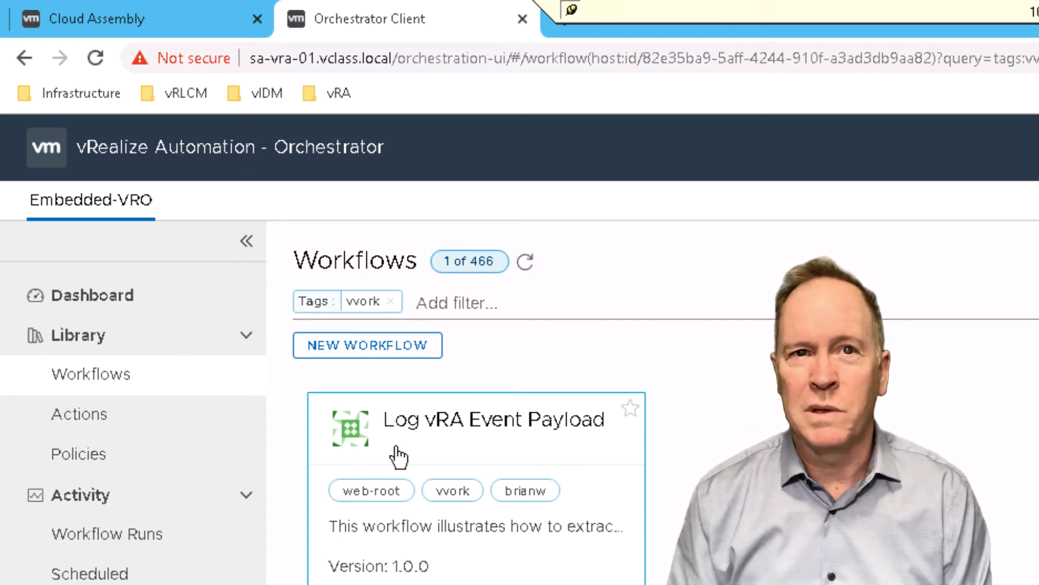
{"action": "mouse_move", "coordinate": [563, 336]}
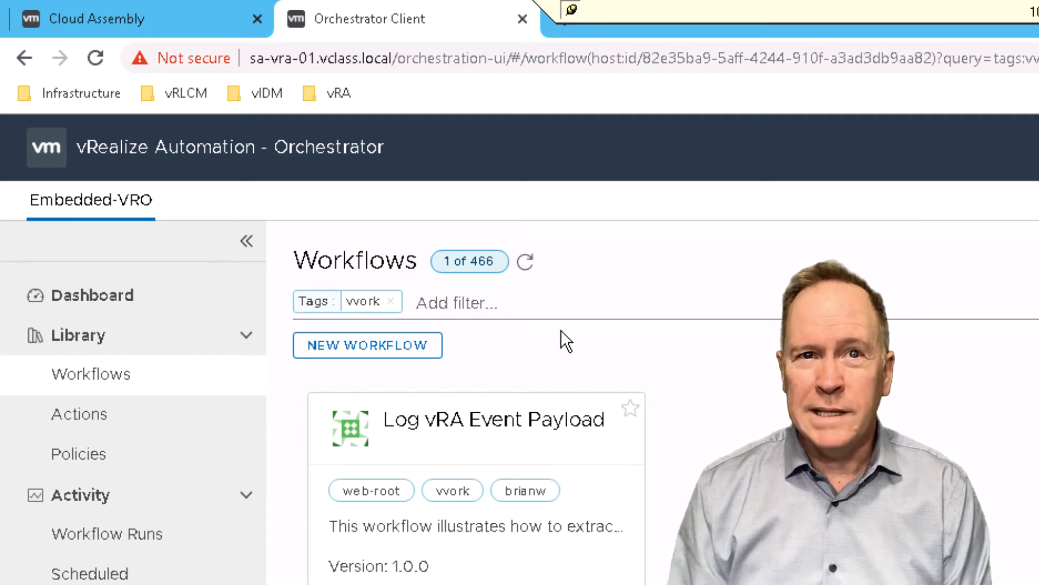
{"action": "mouse_move", "coordinate": [546, 400]}
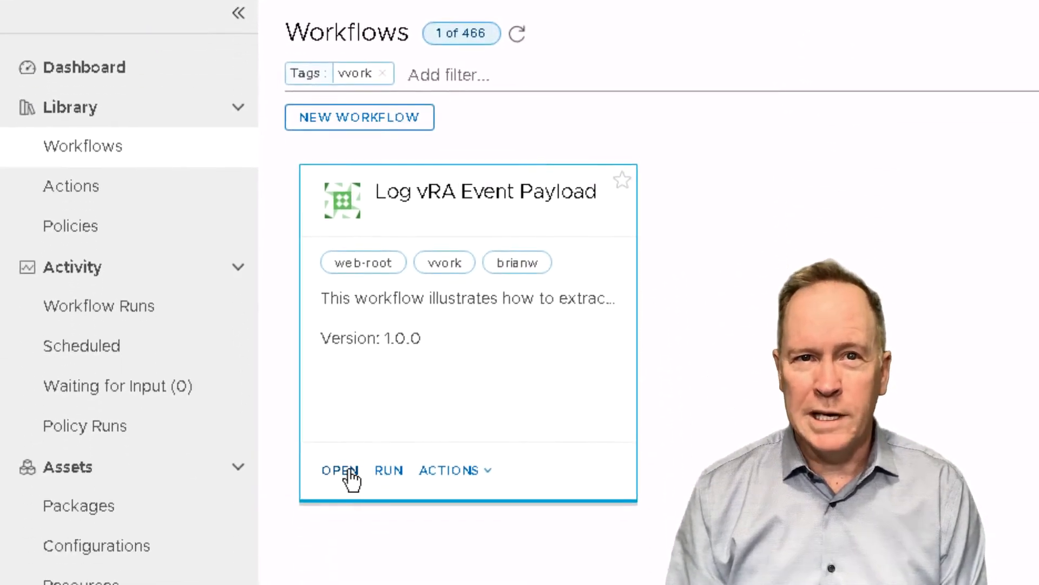
Step: Show the Log vRA Event Payload workflow's summary with name, ID, version 1.0.0 and tags
{"action": "left_click", "coordinate": [340, 470]}
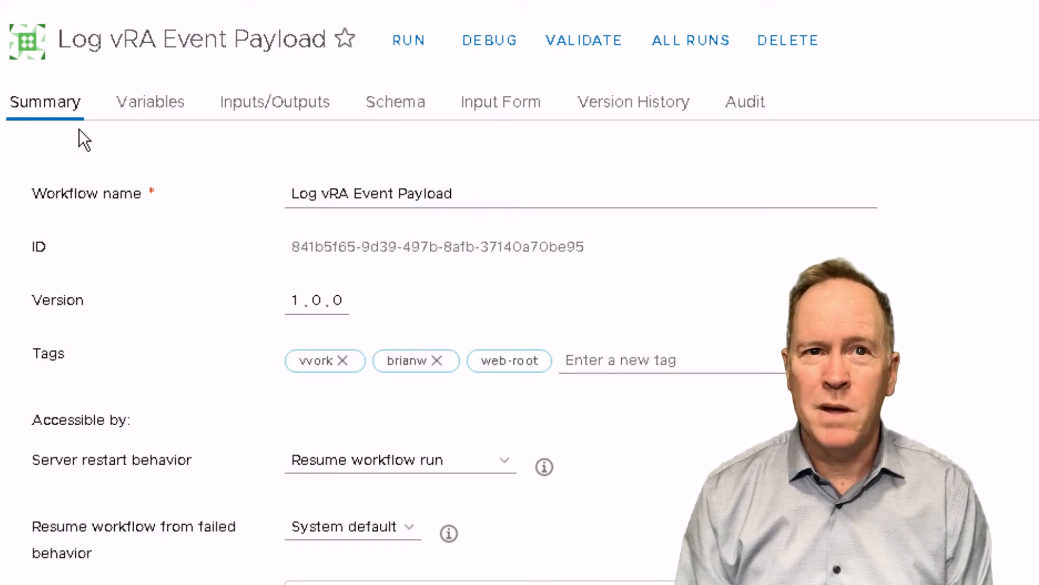
{"action": "mouse_move", "coordinate": [277, 388]}
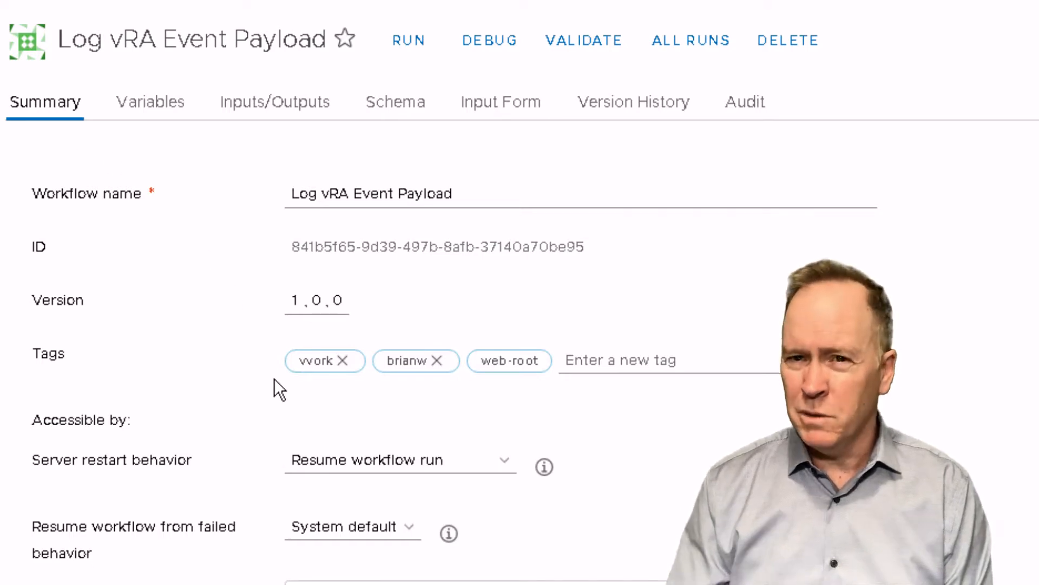
{"action": "mouse_move", "coordinate": [524, 398]}
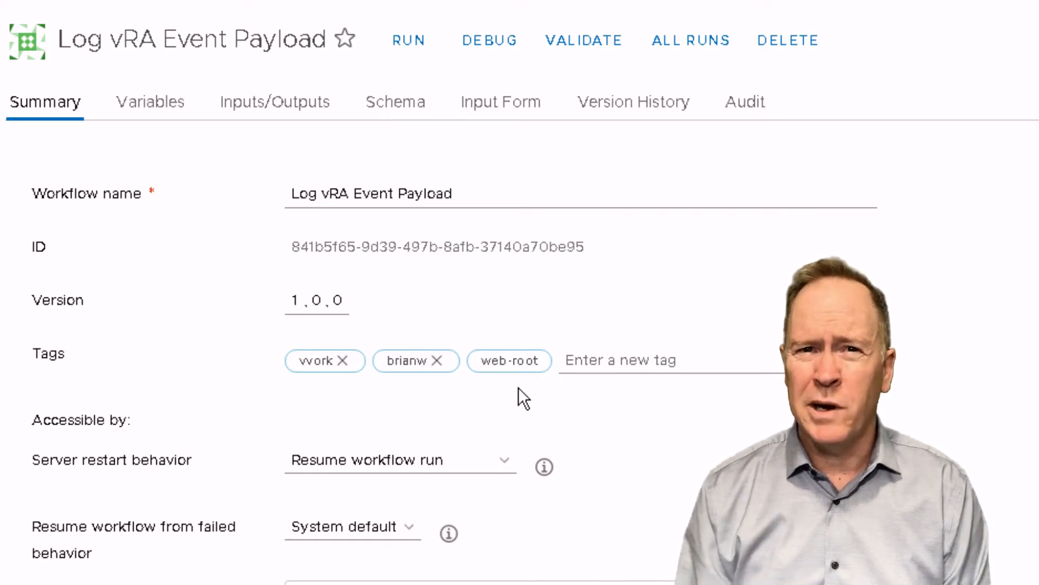
{"action": "mouse_move", "coordinate": [574, 388]}
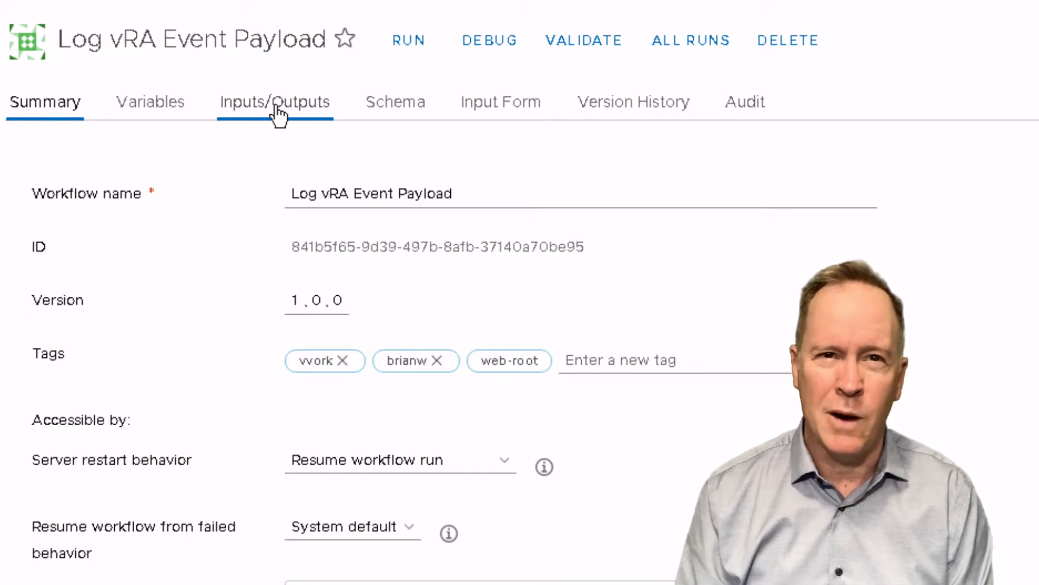
Step: View the Inputs/Outputs listing the single inputProperties input of type Properties
{"action": "left_click", "coordinate": [274, 102]}
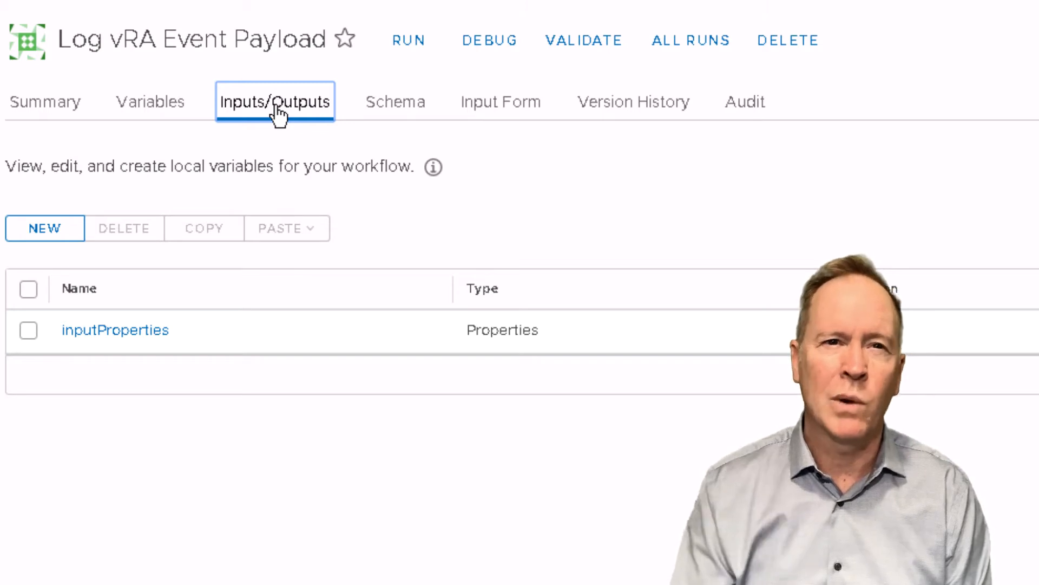
{"action": "mouse_move", "coordinate": [314, 484]}
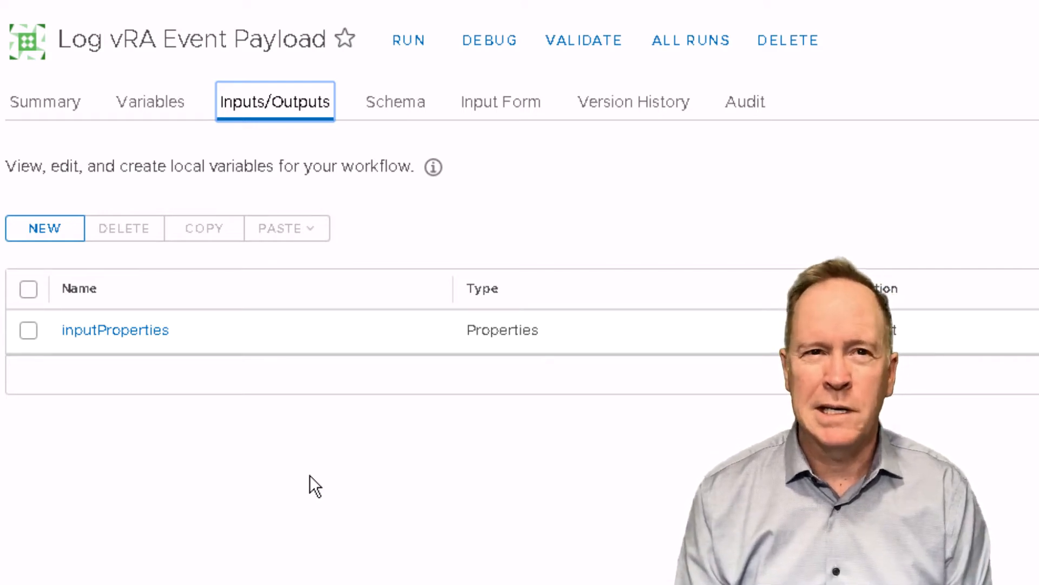
{"action": "mouse_move", "coordinate": [103, 348]}
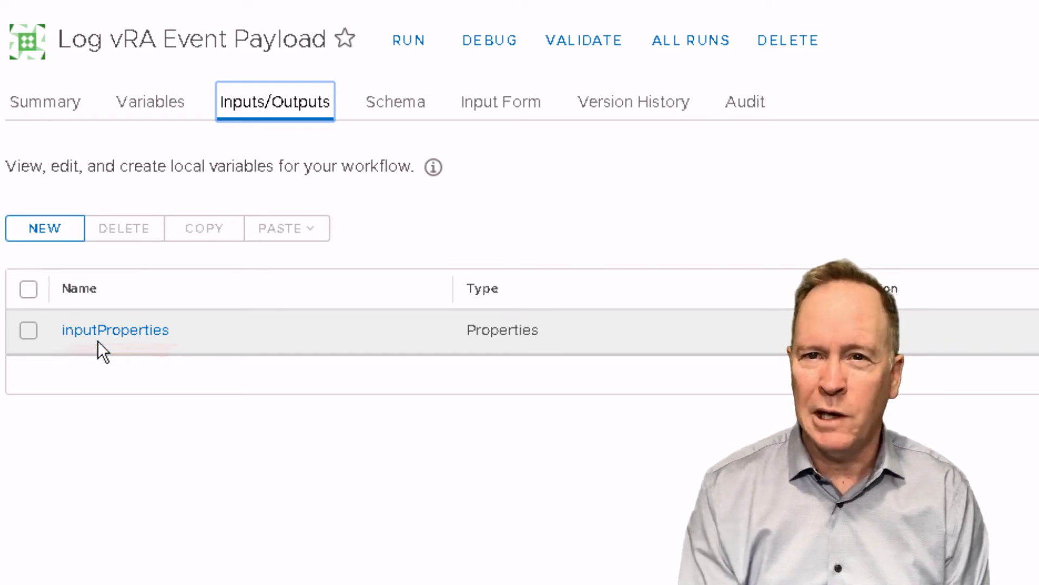
{"action": "mouse_move", "coordinate": [332, 372]}
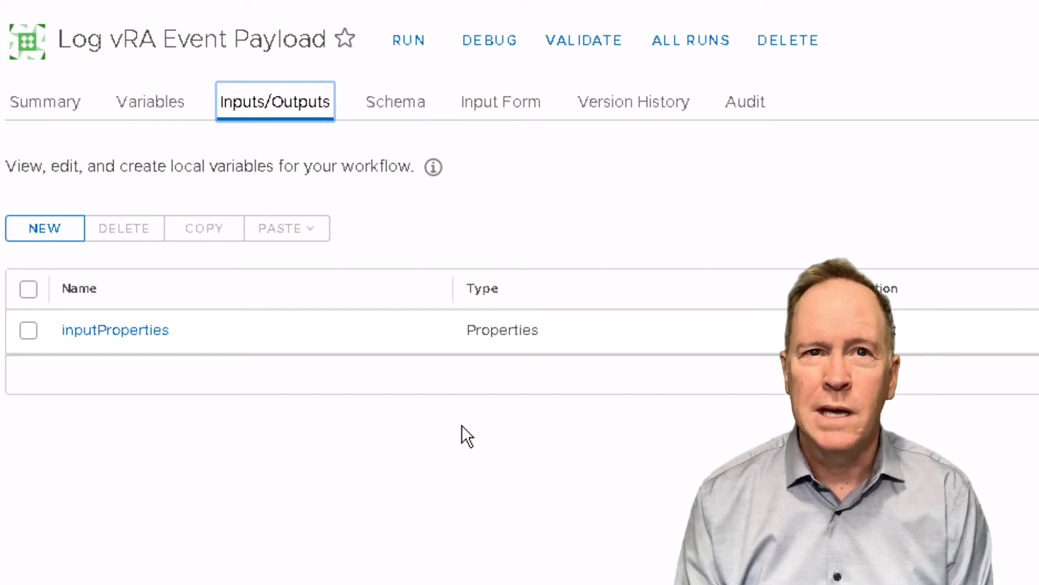
{"action": "mouse_move", "coordinate": [391, 125]}
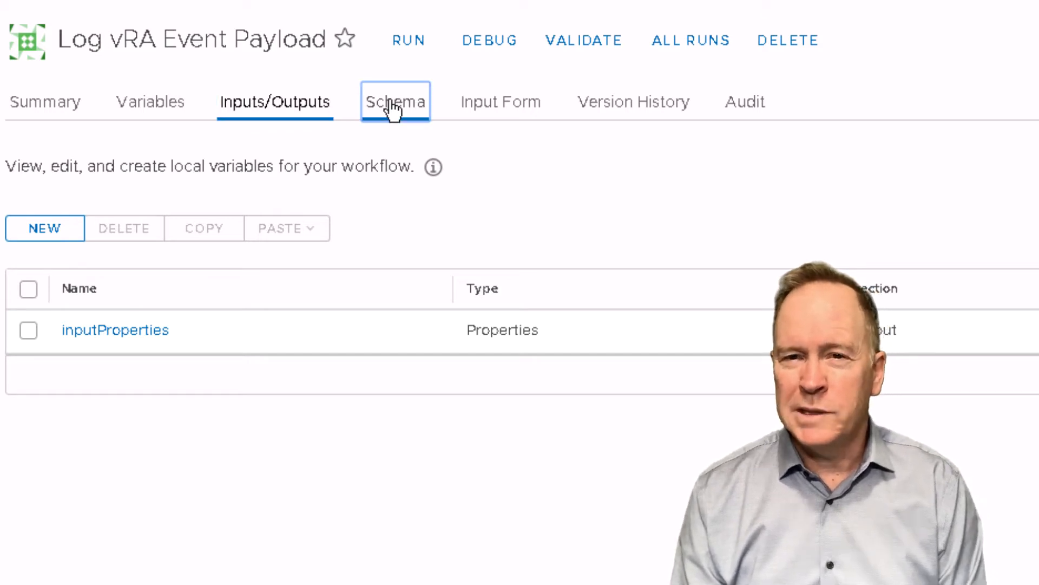
Step: Display the Schema canvas: start, the Log vRA Event Payload scriptable task, end
{"action": "left_click", "coordinate": [396, 102]}
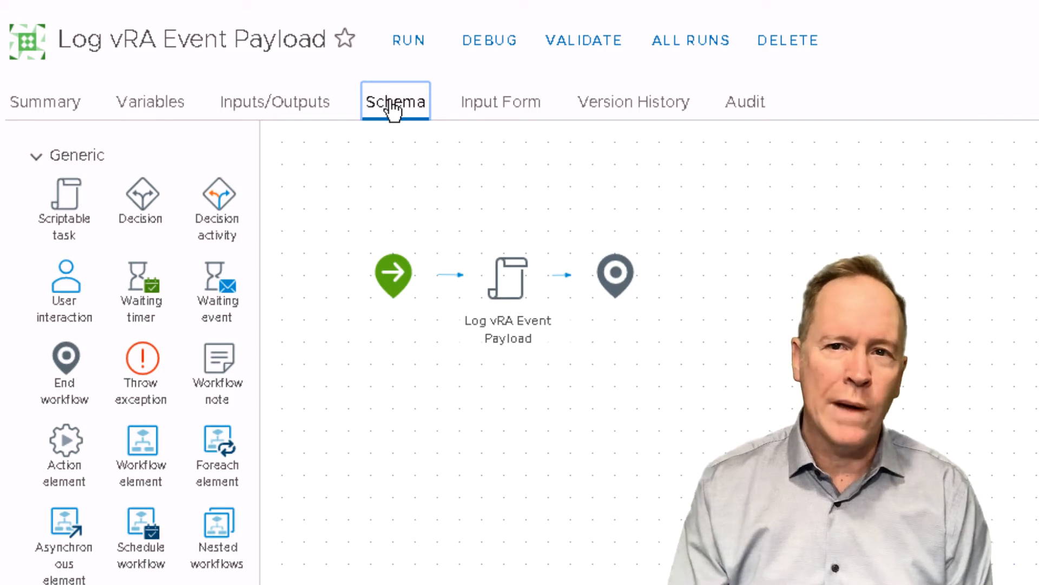
{"action": "mouse_move", "coordinate": [240, 275]}
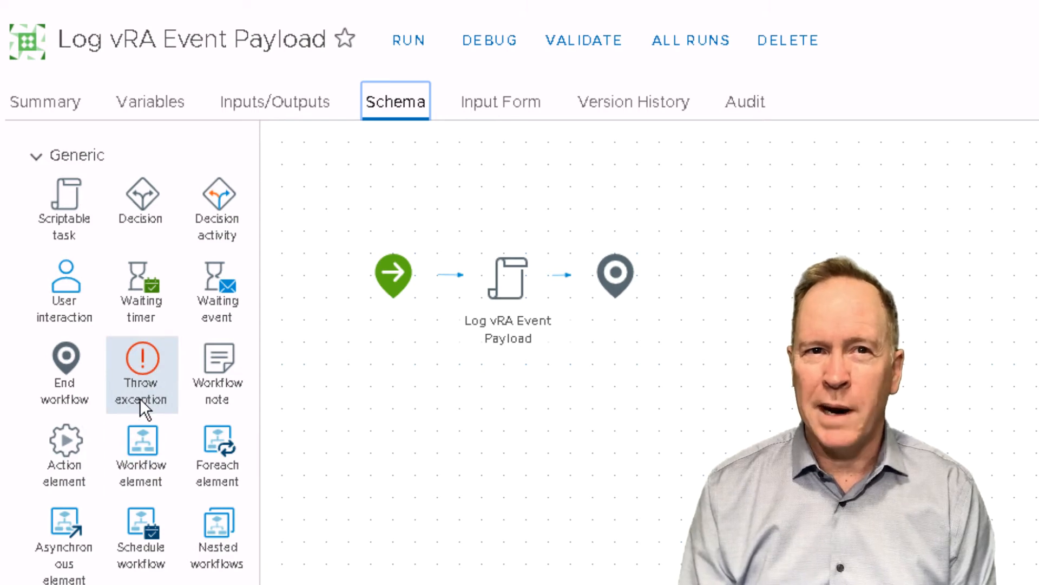
{"action": "mouse_move", "coordinate": [500, 285]}
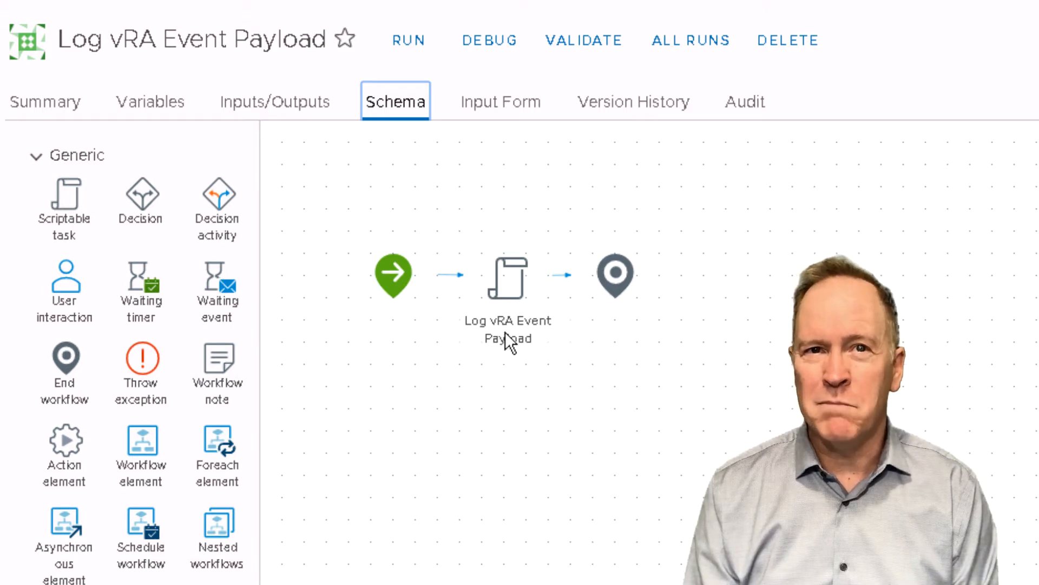
{"action": "mouse_move", "coordinate": [524, 375]}
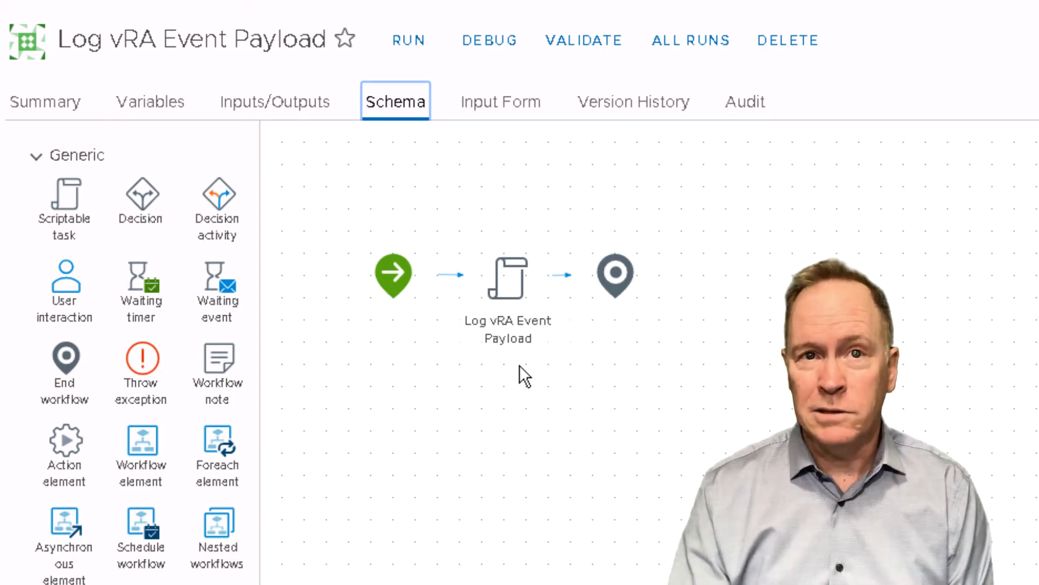
{"action": "mouse_move", "coordinate": [409, 344]}
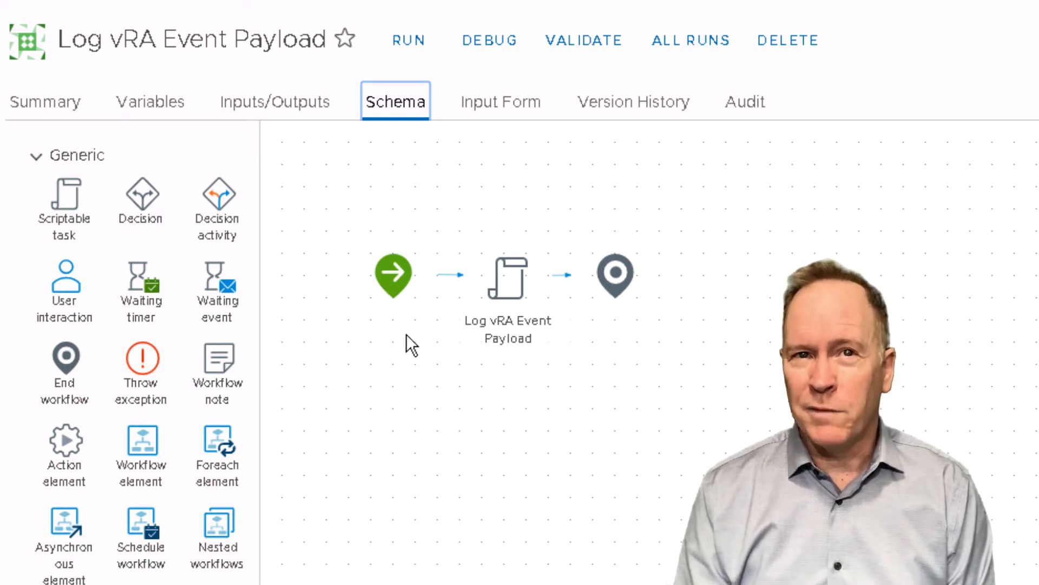
{"action": "mouse_move", "coordinate": [636, 415]}
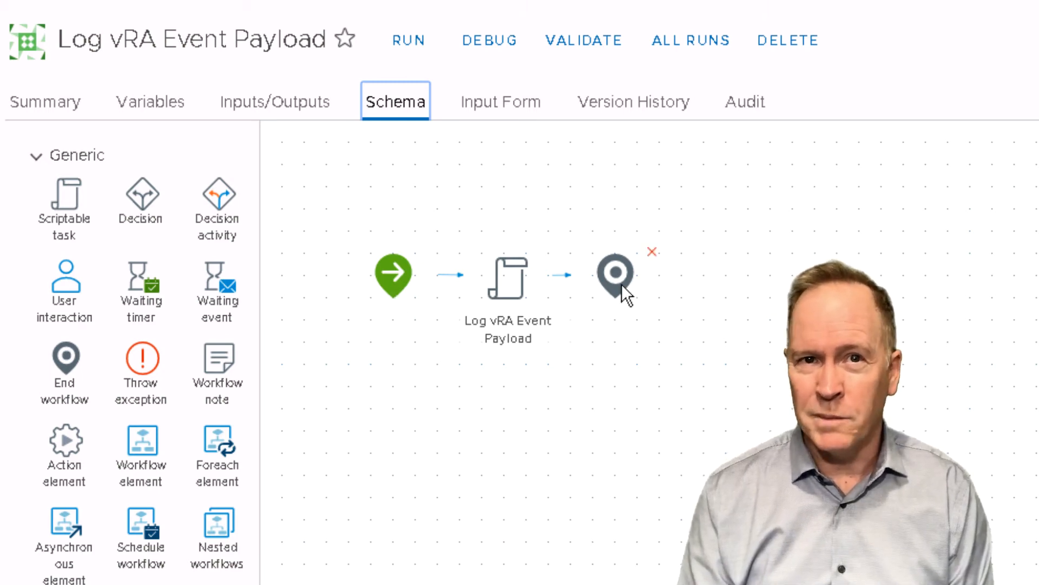
{"action": "mouse_move", "coordinate": [538, 261]}
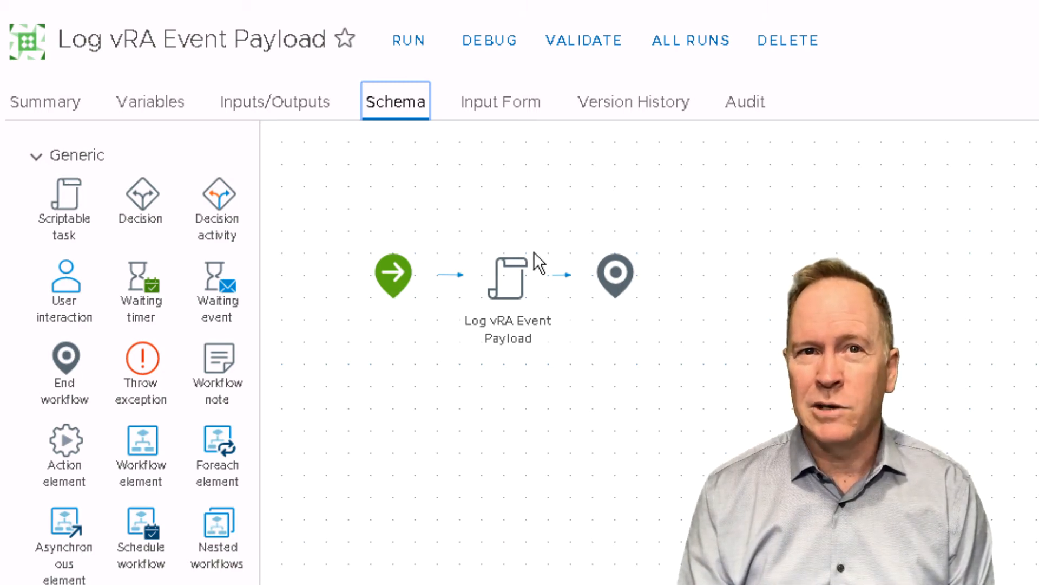
{"action": "mouse_move", "coordinate": [507, 282]}
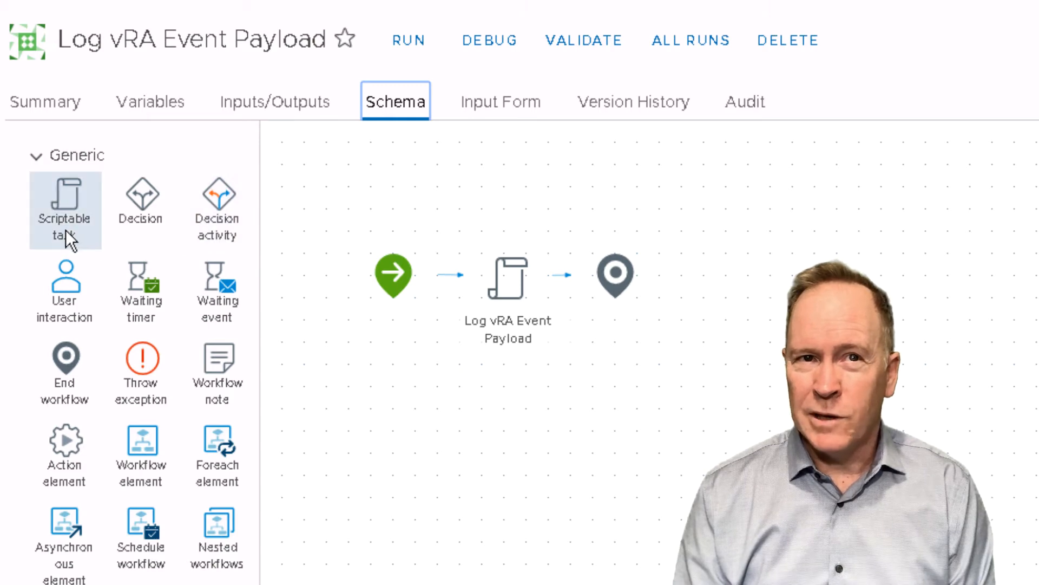
{"action": "mouse_move", "coordinate": [484, 249]}
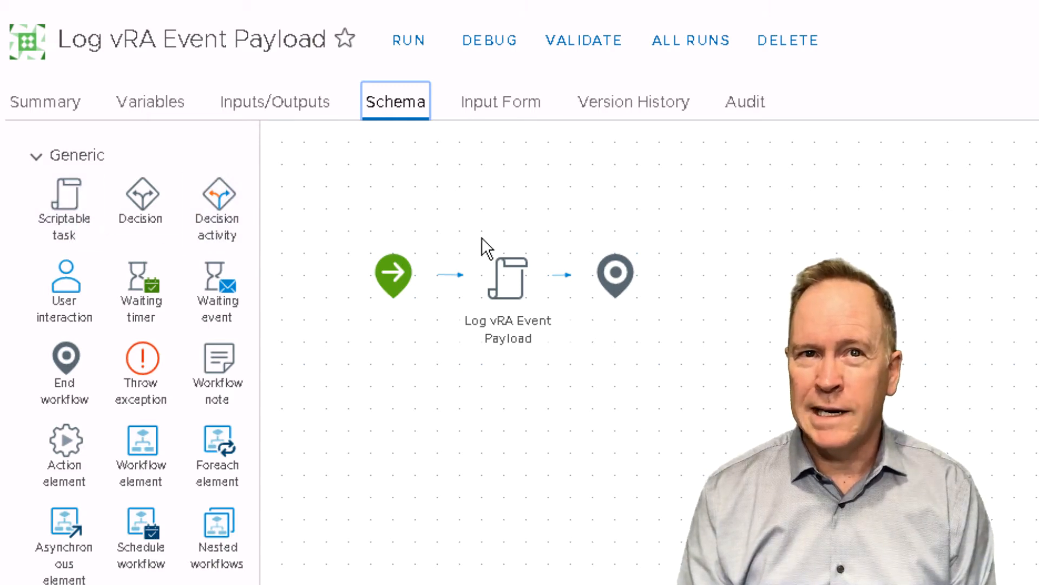
{"action": "mouse_move", "coordinate": [516, 366]}
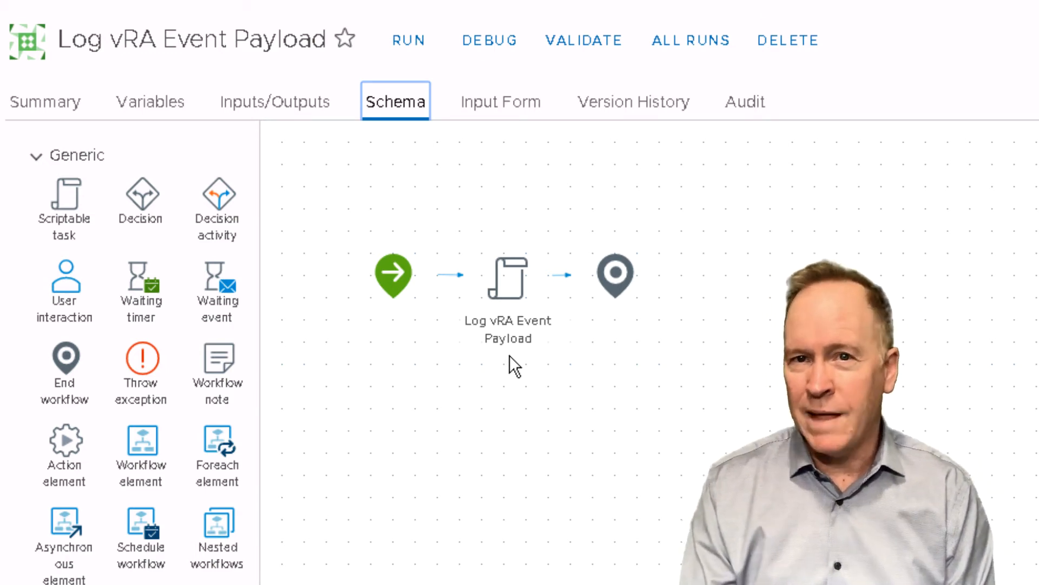
{"action": "mouse_move", "coordinate": [513, 361]}
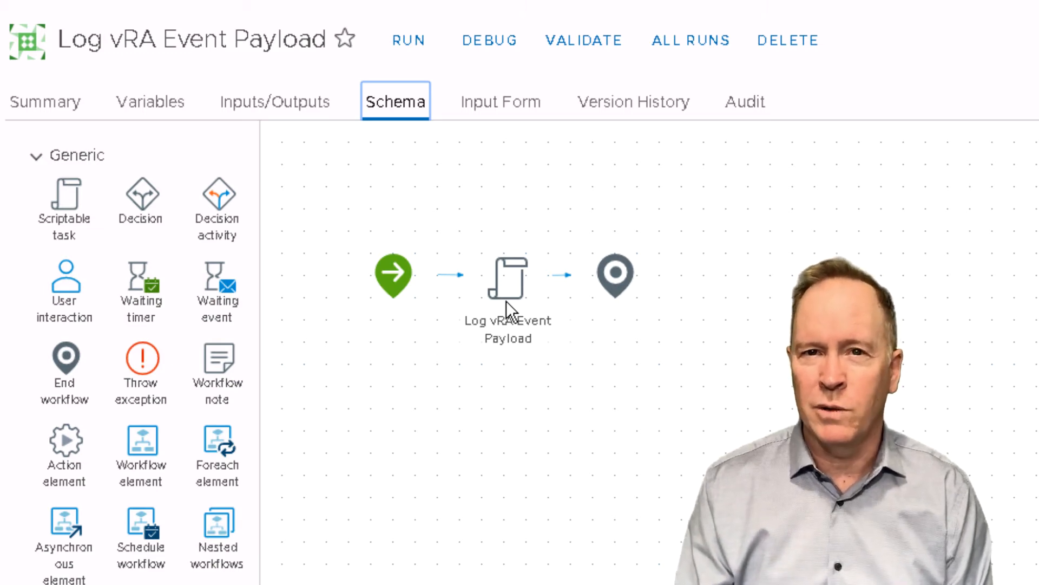
{"action": "mouse_move", "coordinate": [513, 302]}
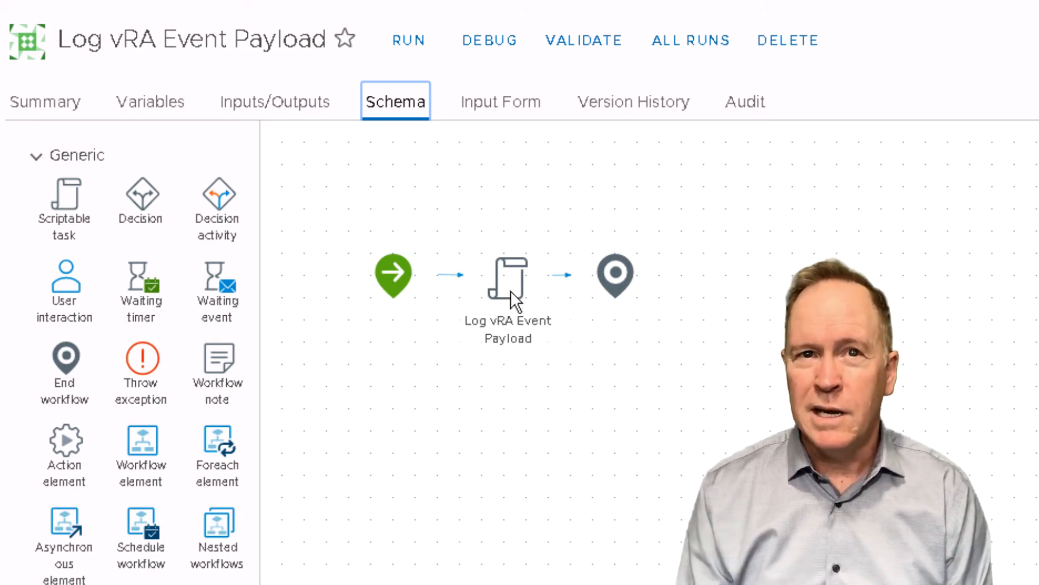
{"action": "scroll", "scroll_direction": "down", "scroll_amount": 3}
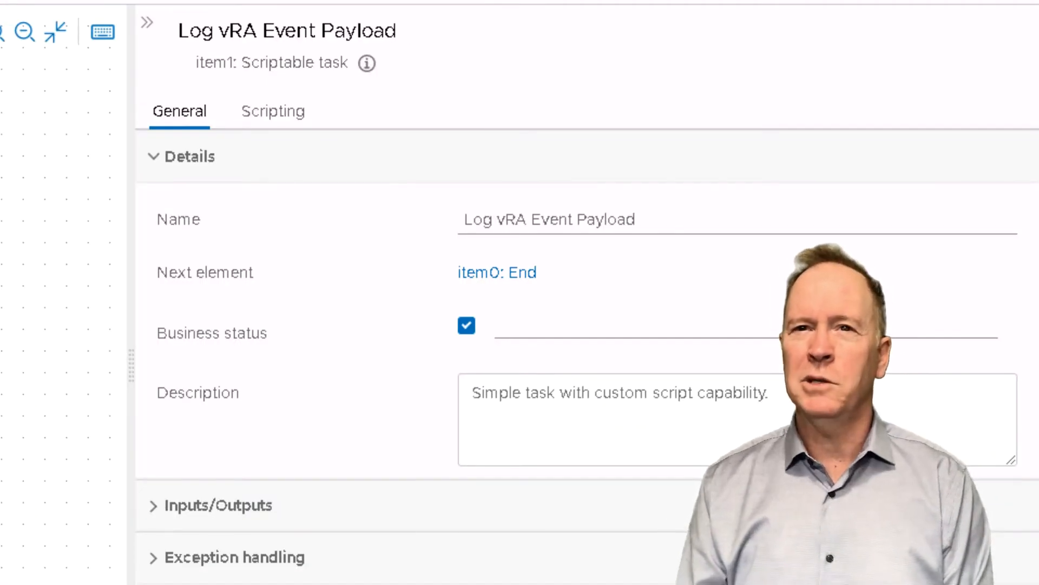
{"action": "mouse_move", "coordinate": [271, 111]}
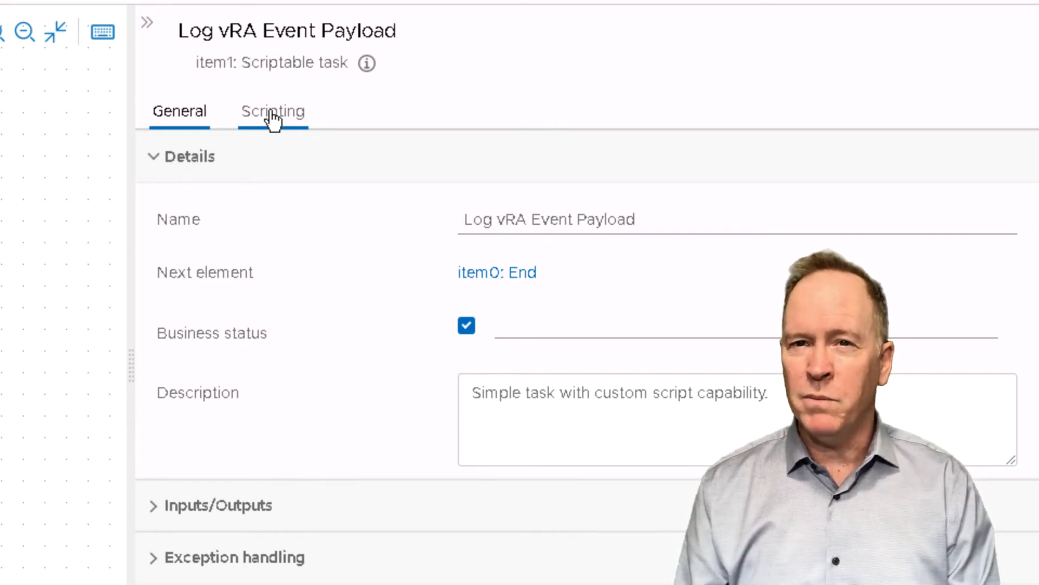
{"action": "mouse_move", "coordinate": [259, 328]}
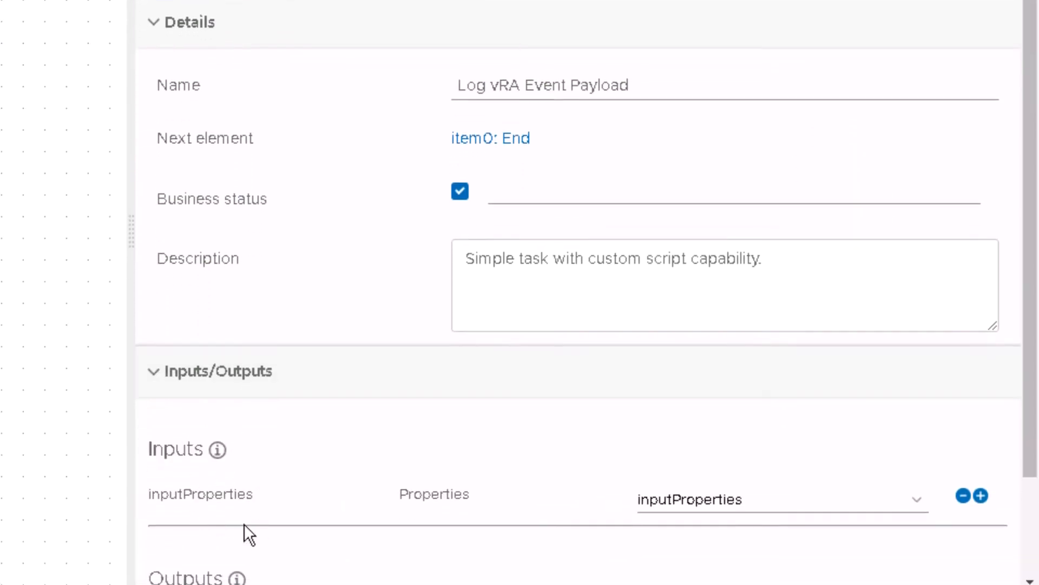
{"action": "mouse_move", "coordinate": [229, 517]}
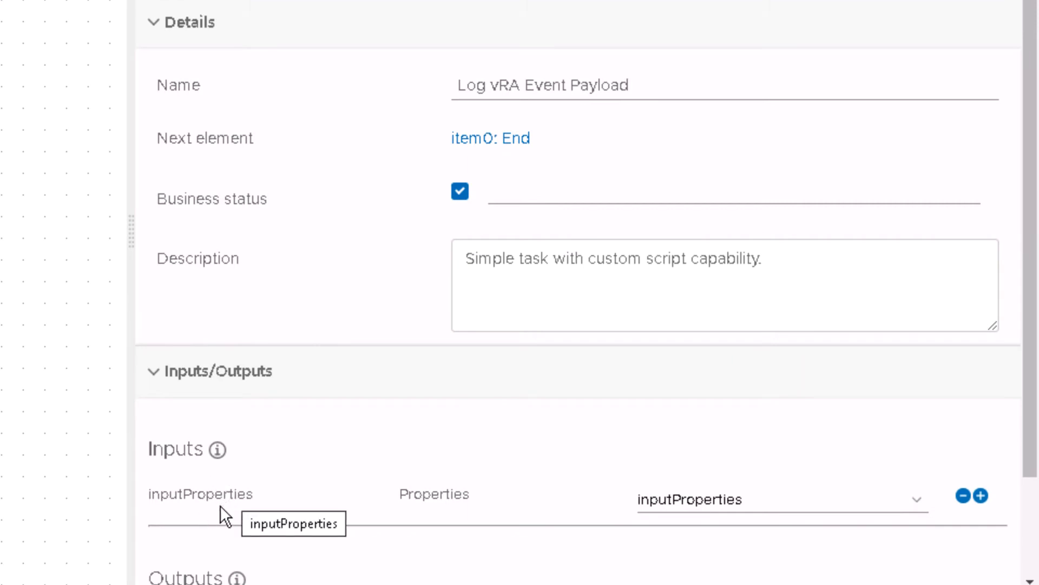
{"action": "mouse_move", "coordinate": [225, 513]}
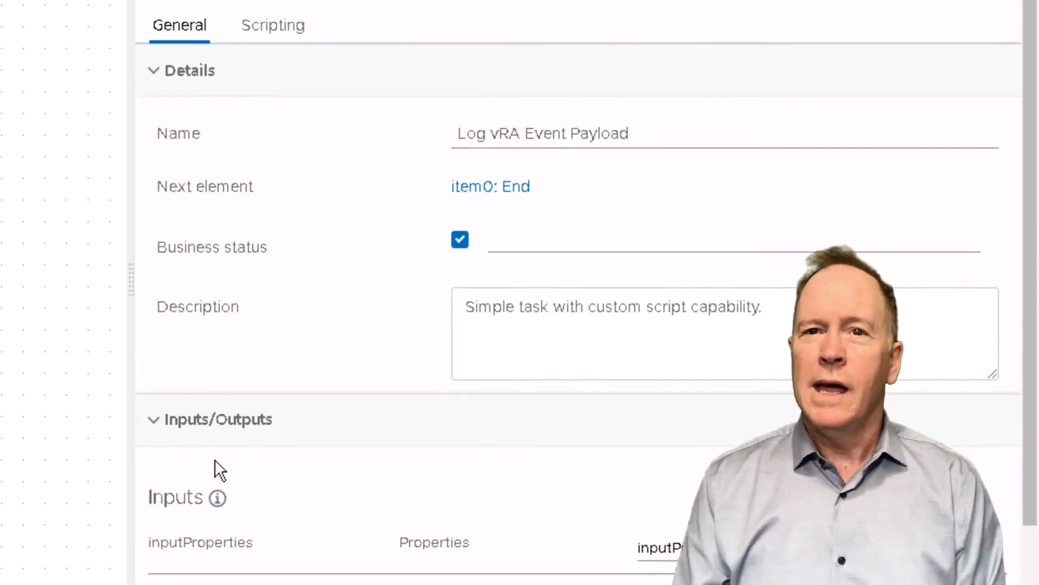
{"action": "scroll", "scroll_direction": "up", "scroll_amount": 3}
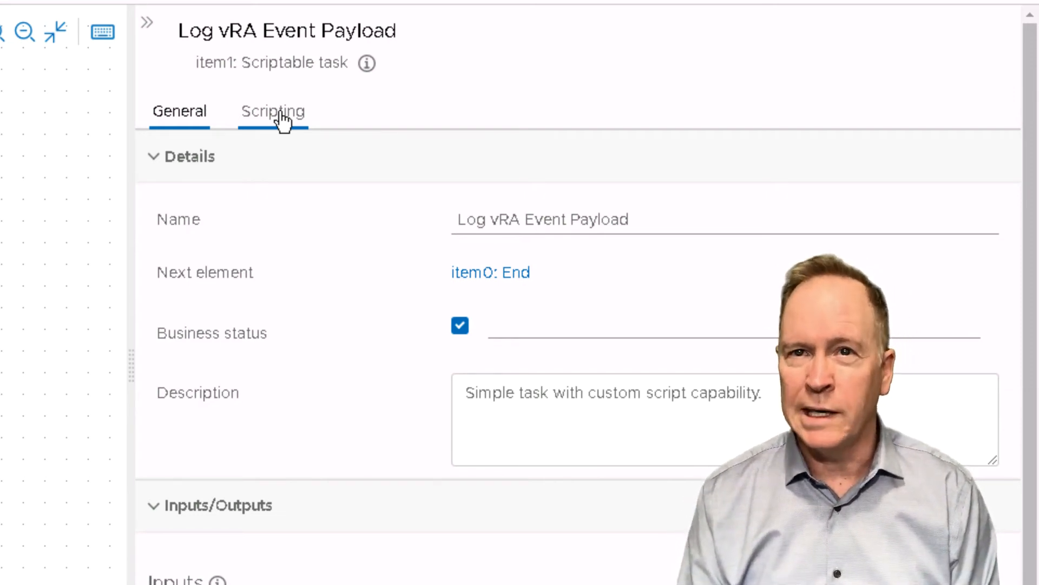
Step: Show the scriptable task's JavaScript, starting with the vraEvents topic map
{"action": "left_click", "coordinate": [273, 110]}
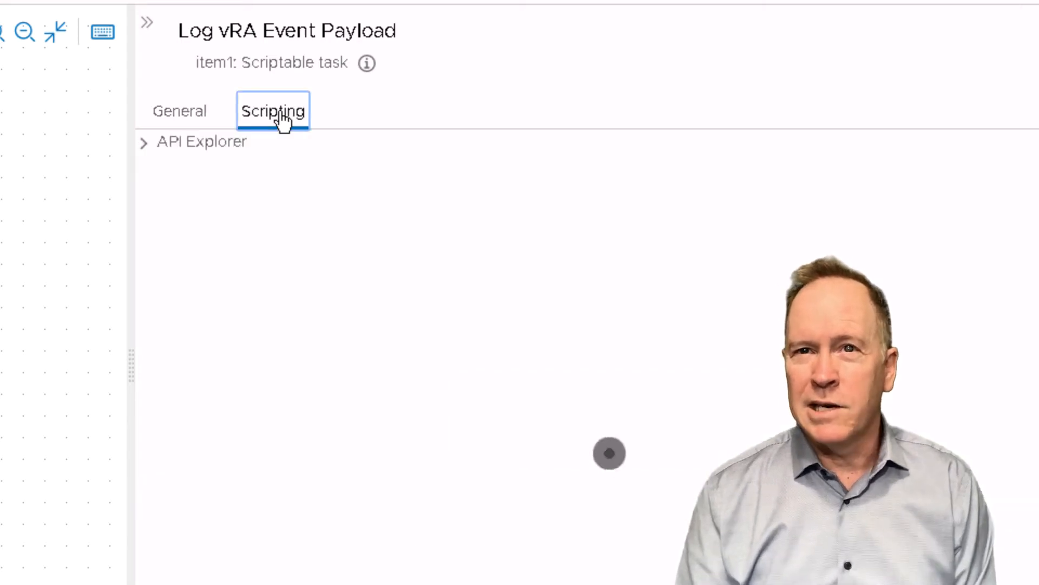
{"action": "left_click", "coordinate": [273, 111]}
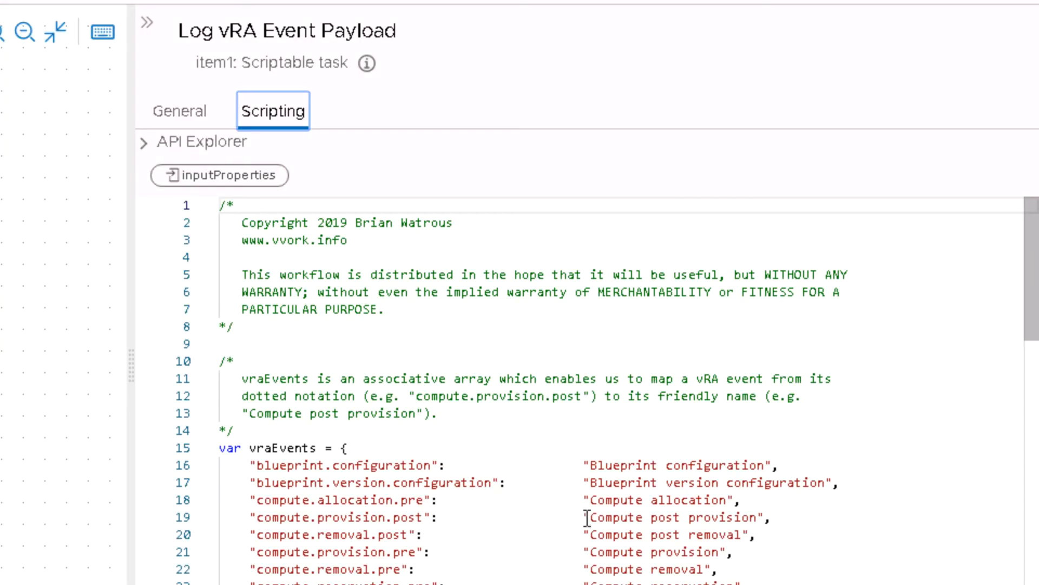
{"action": "mouse_move", "coordinate": [482, 546]}
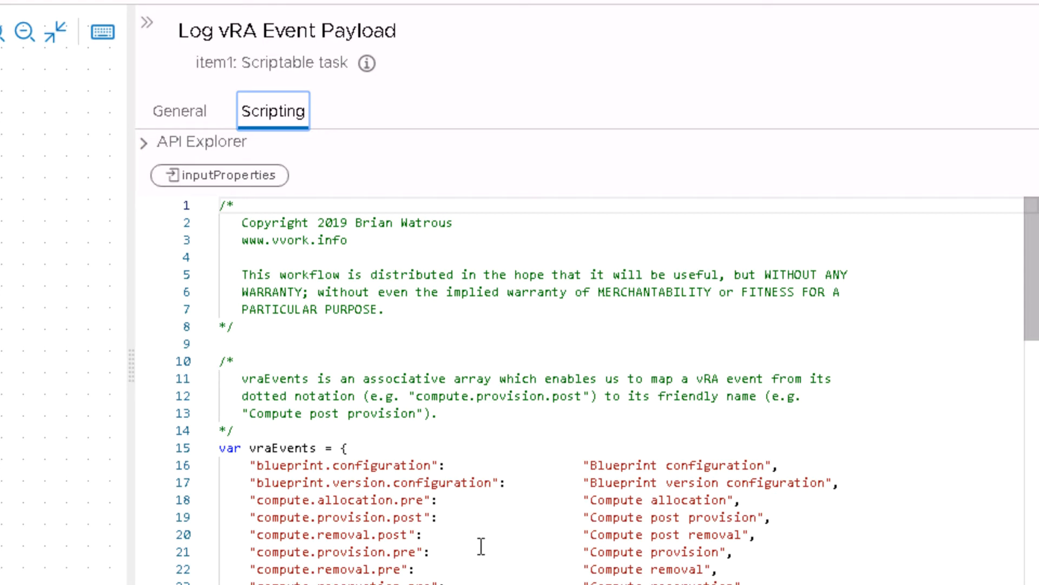
{"action": "mouse_move", "coordinate": [286, 473]}
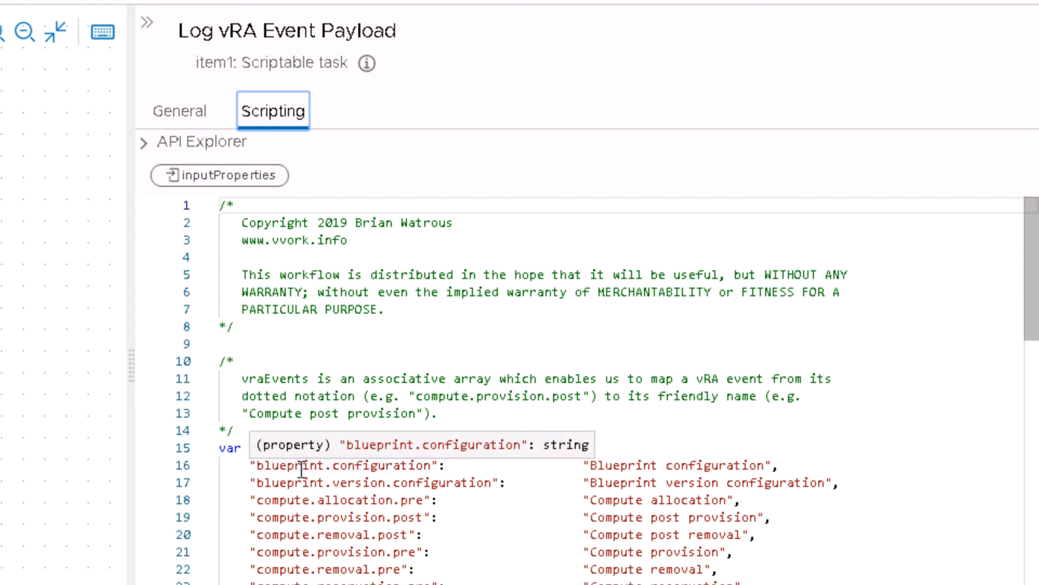
{"action": "mouse_move", "coordinate": [344, 471]}
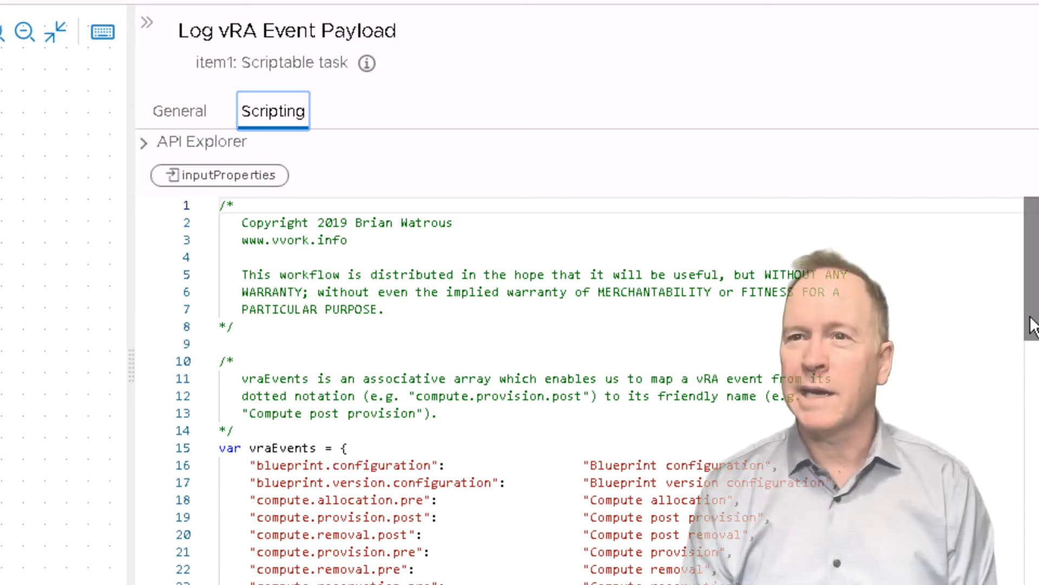
Step: Scroll to lines 46–68 where the event topic is looked up and customProperties read
{"action": "scroll", "scroll_direction": "down", "scroll_amount": 3}
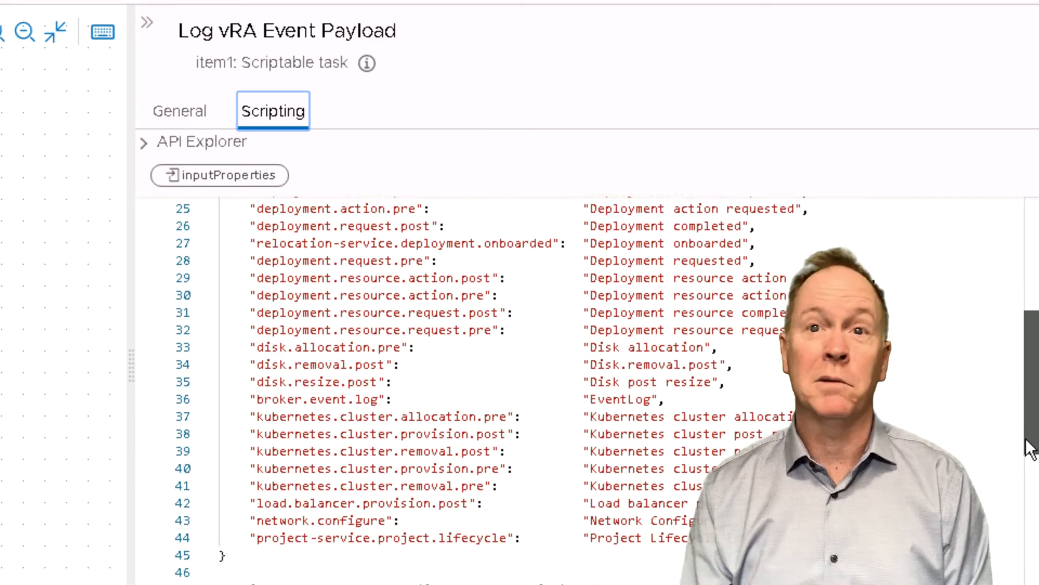
{"action": "scroll", "scroll_direction": "down", "scroll_amount": 3}
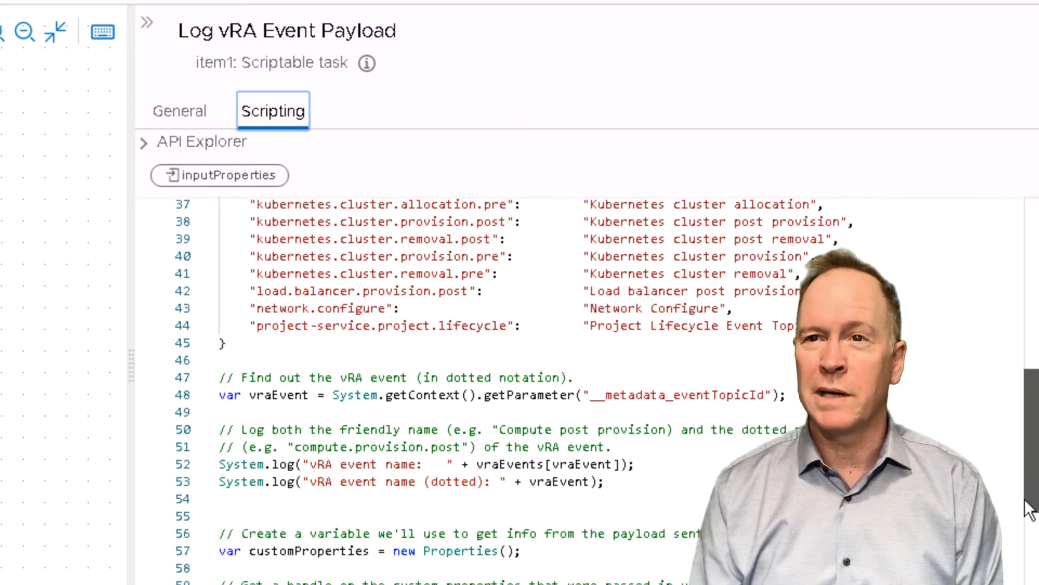
{"action": "scroll", "scroll_direction": "down", "scroll_amount": 3}
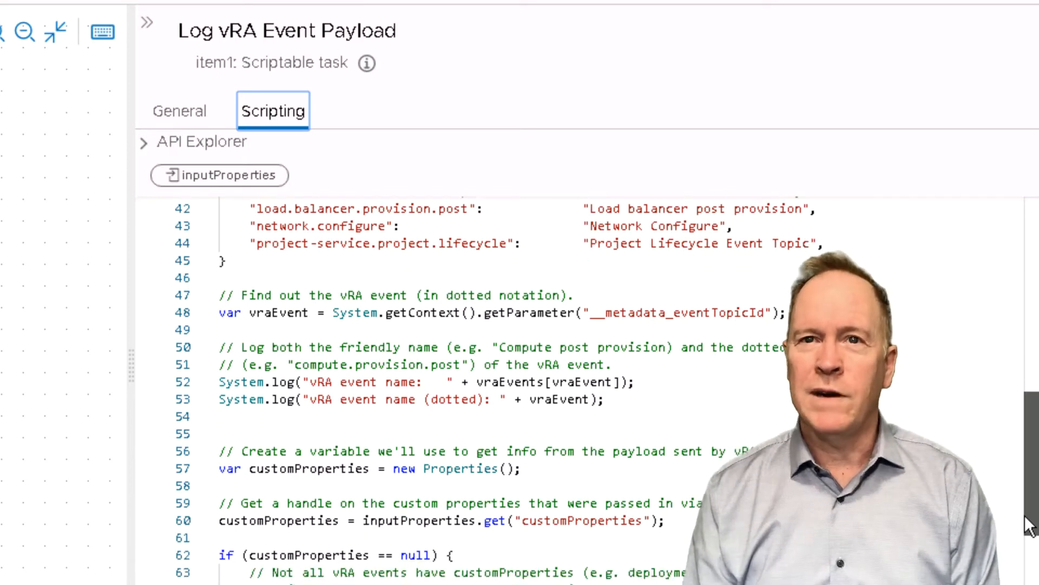
{"action": "scroll", "scroll_direction": "down", "scroll_amount": 3}
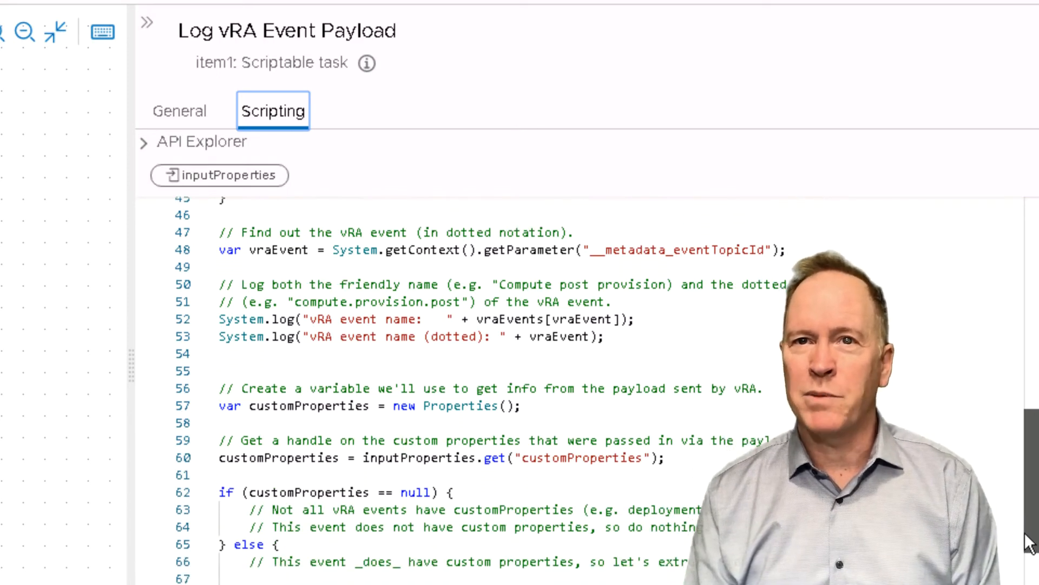
{"action": "scroll", "scroll_direction": "down", "scroll_amount": 3}
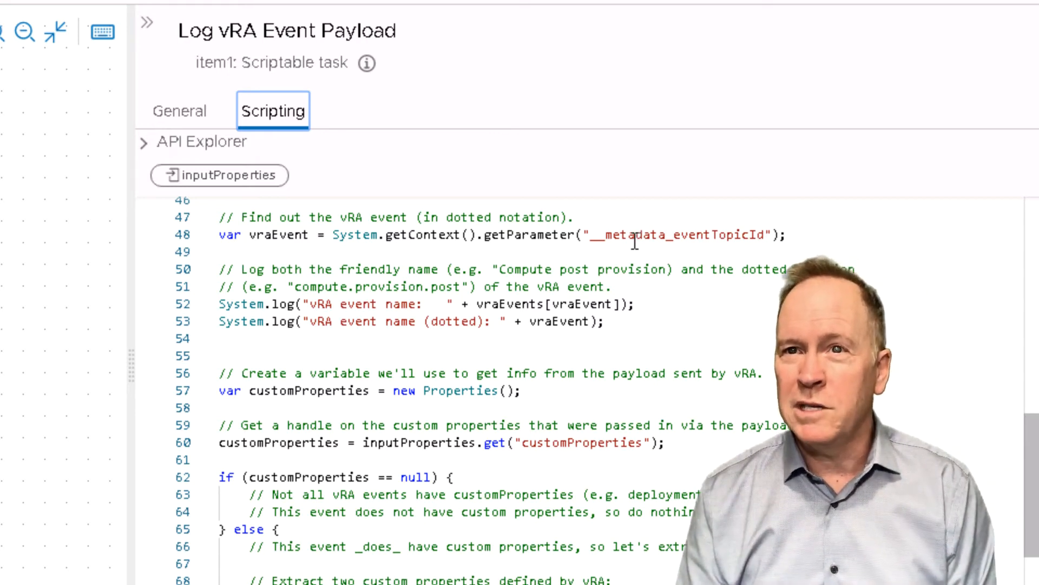
Step: Highlight the "__metadata_eventTopicId" argument in the getParameter call on line 48
{"action": "left_click", "coordinate": [593, 234]}
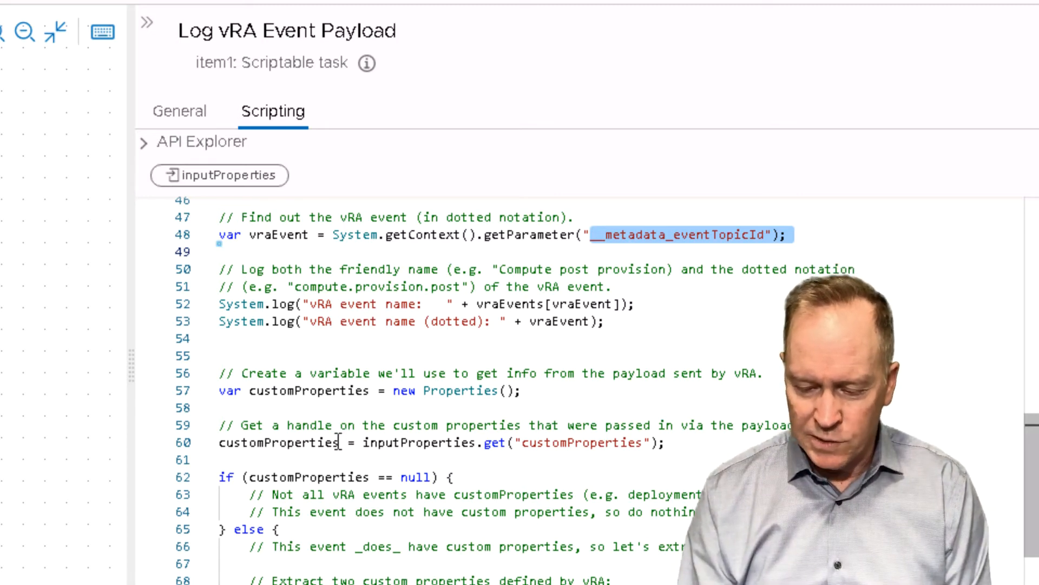
Step: Select the customProperties variable on line 60 that is filled from inputProperties
{"action": "double_click", "coordinate": [278, 442]}
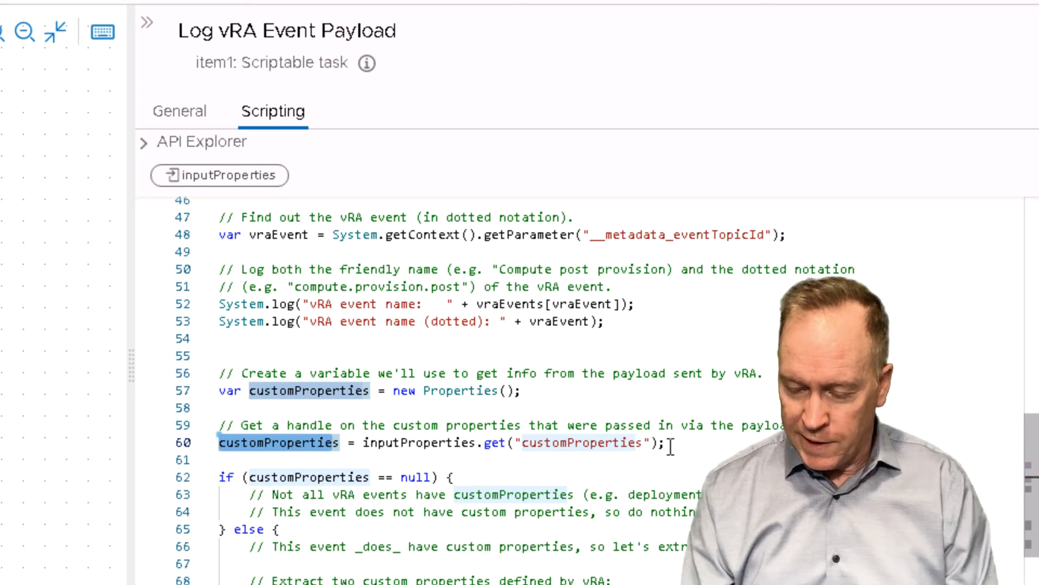
Step: Select the entire line 57 declaring customProperties as a new Properties object
{"action": "left_click", "coordinate": [521, 391]}
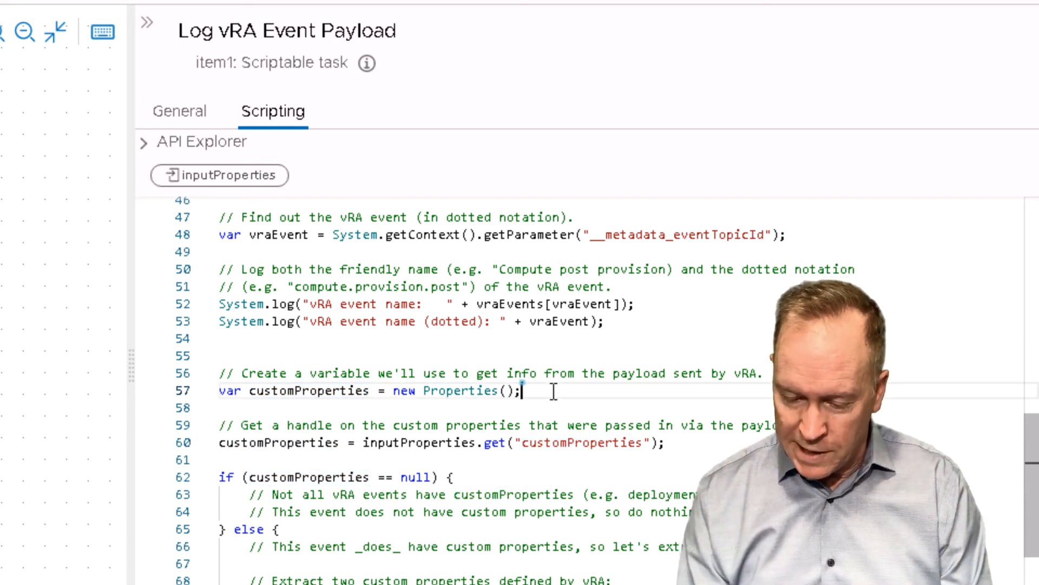
{"action": "triple_click", "coordinate": [365, 389]}
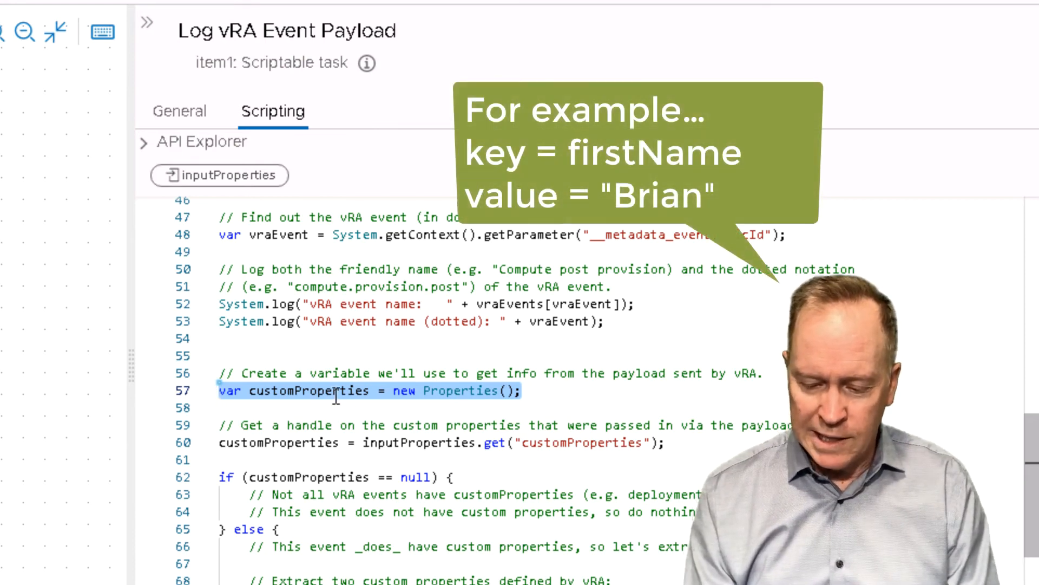
Step: Highlight Properties on line 57, then customProperties and the quoted "customProperties" key on line 60
{"action": "double_click", "coordinate": [309, 390]}
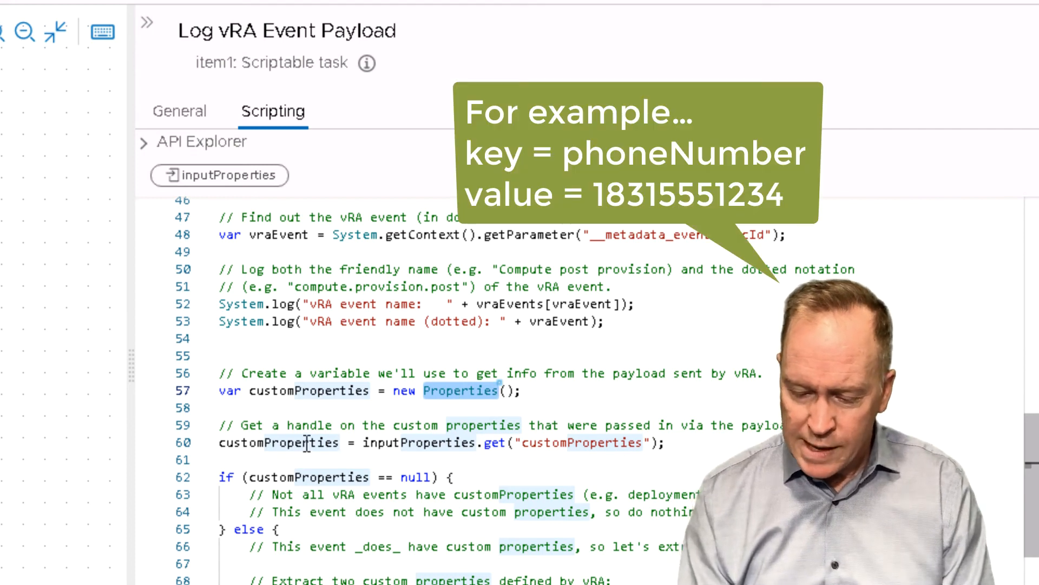
{"action": "double_click", "coordinate": [278, 442]}
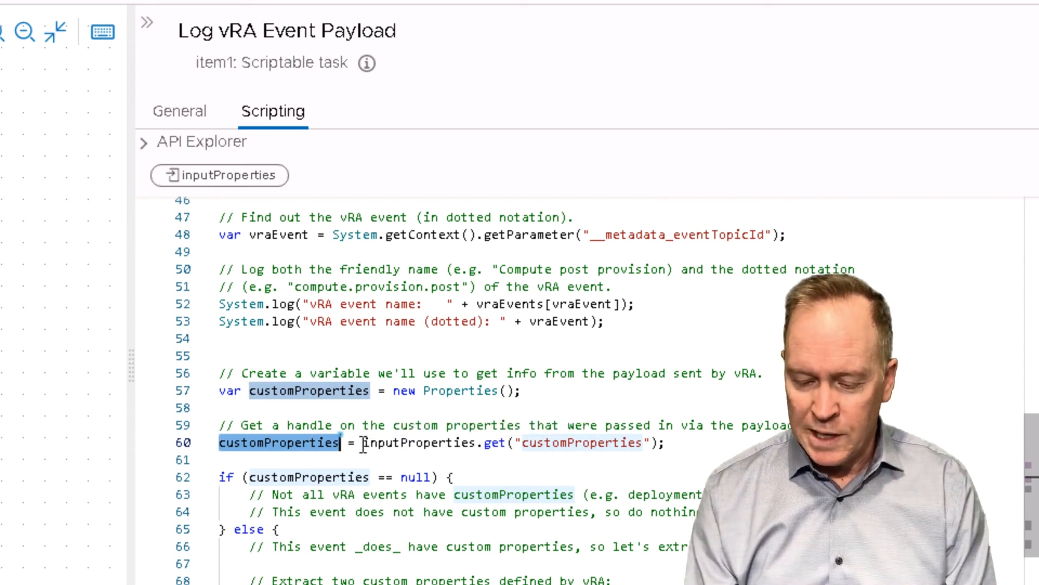
{"action": "double_click", "coordinate": [419, 443]}
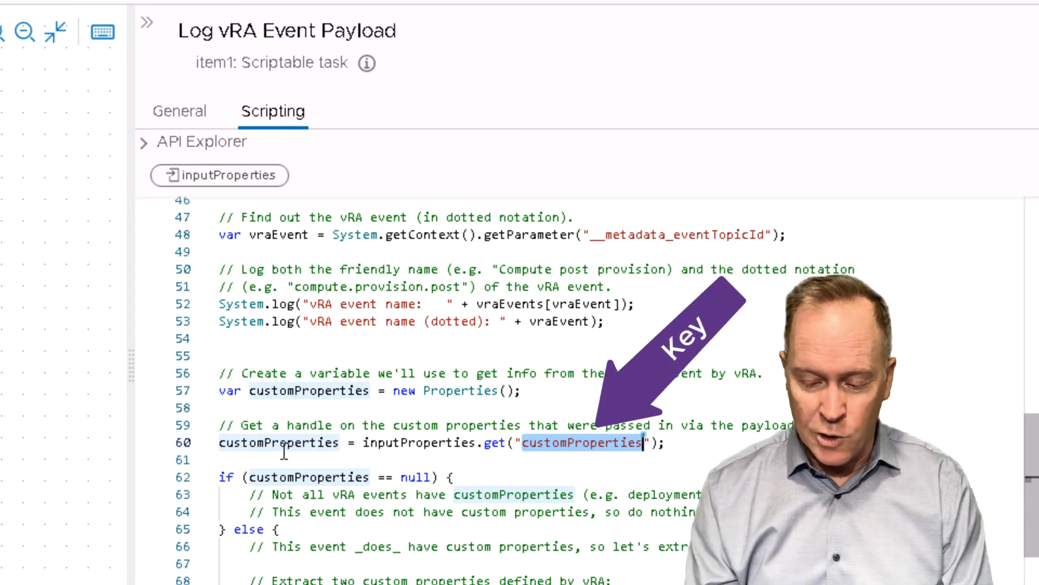
{"action": "double_click", "coordinate": [278, 442]}
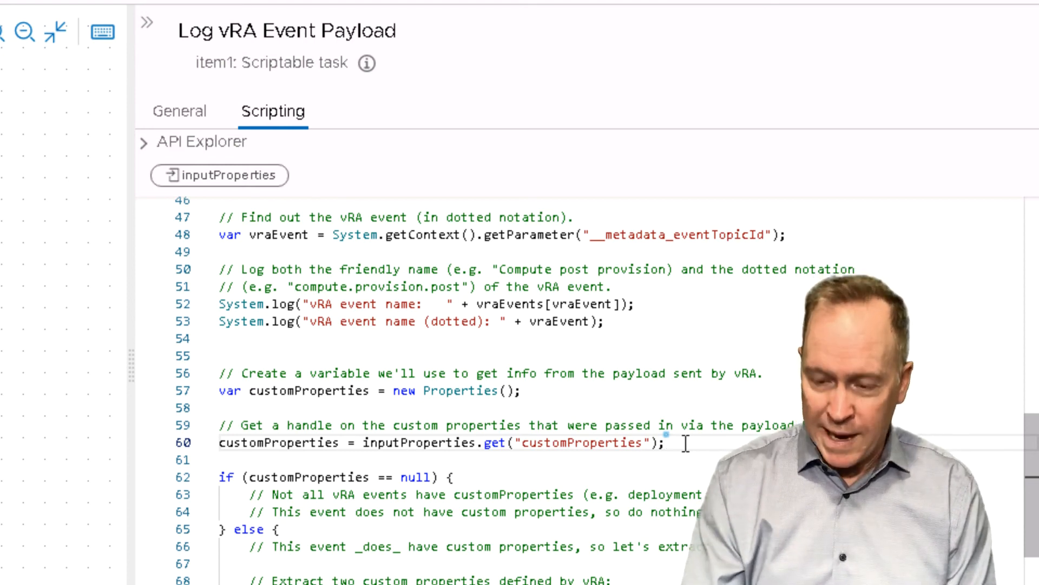
{"action": "scroll", "scroll_direction": "down", "scroll_amount": 3}
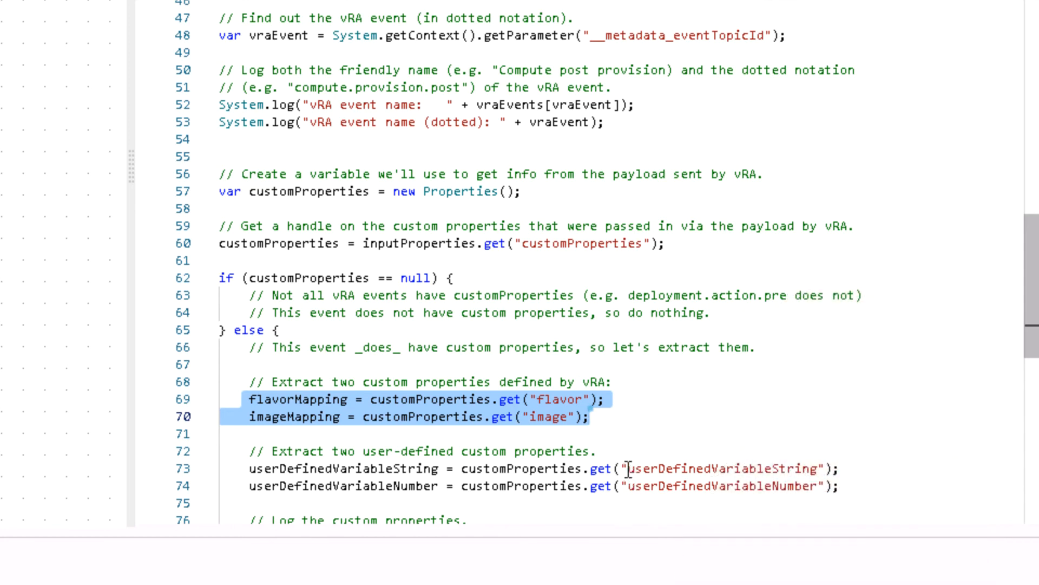
{"action": "double_click", "coordinate": [722, 468]}
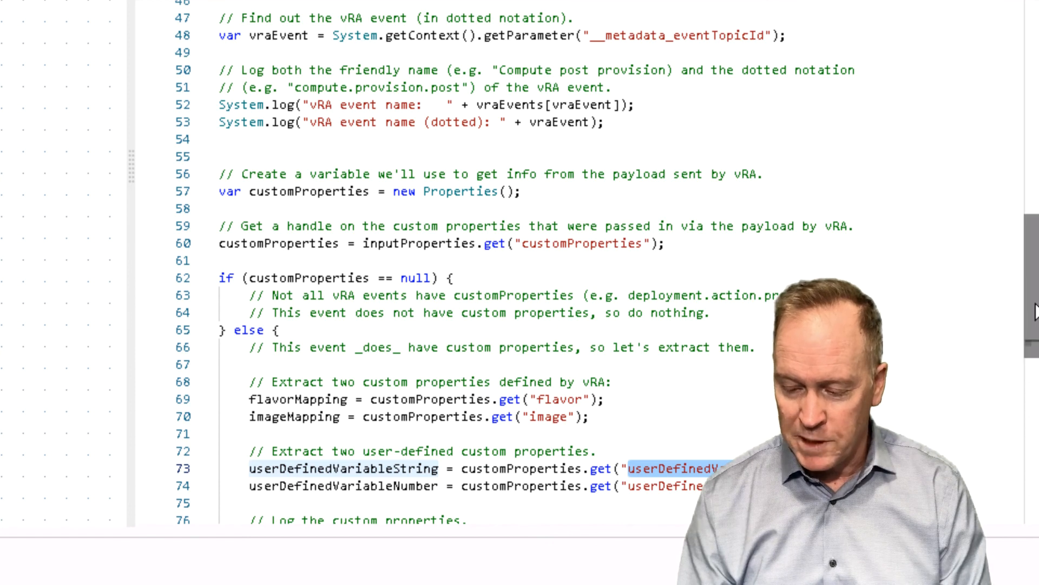
Step: Scroll to lines 76–81 with the System.log calls for flavor, image and user-defined values
{"action": "scroll", "scroll_direction": "down", "scroll_amount": 3}
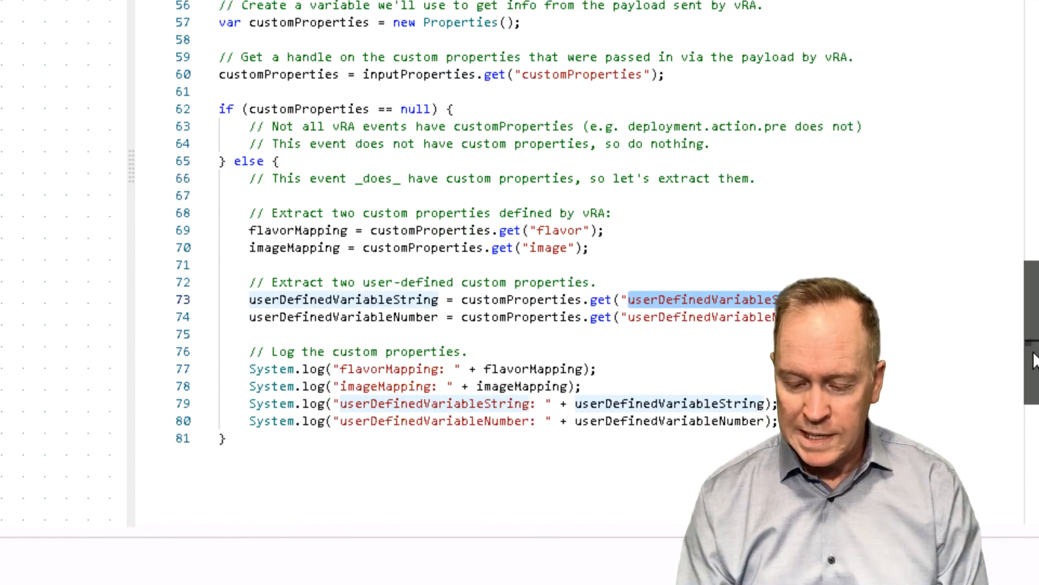